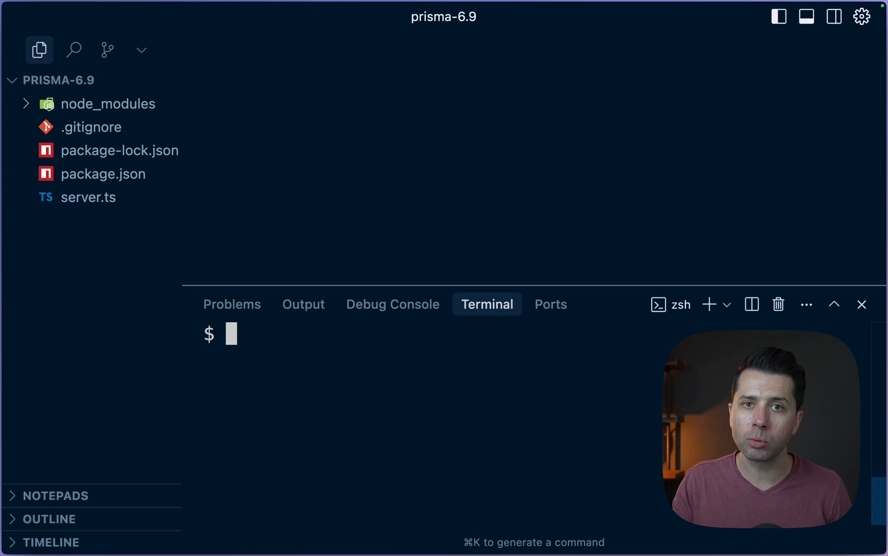
- Run npx prisma init and inspect the generated .env DATABASE_URL pointing at local port 51213
type("npx prisma in")
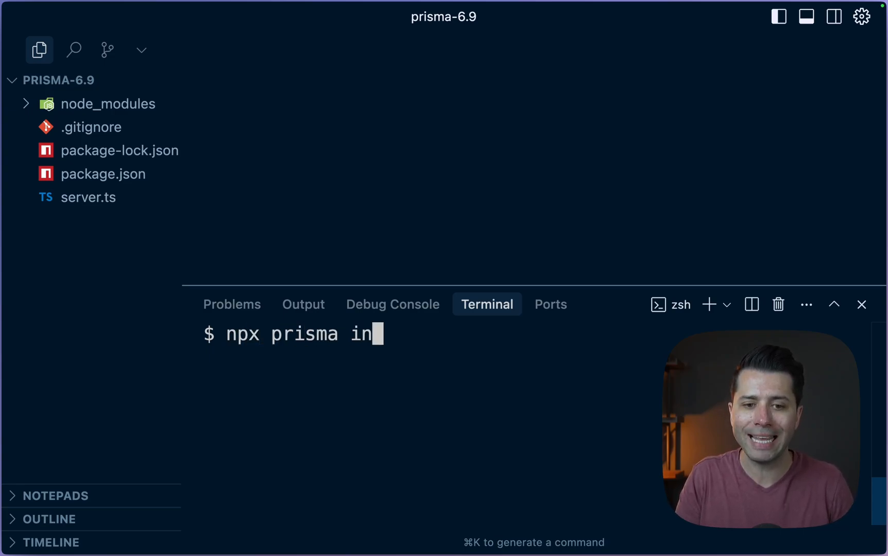
type("it")
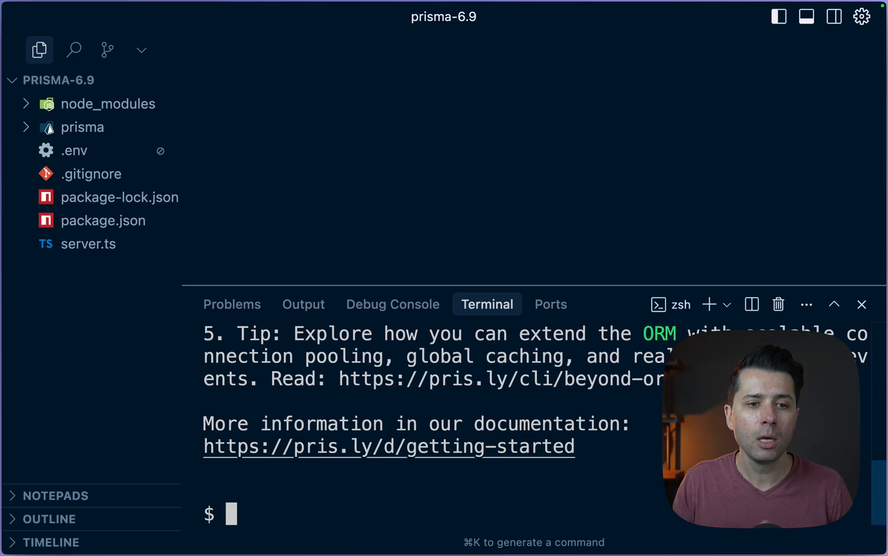
mouse_move(72, 150)
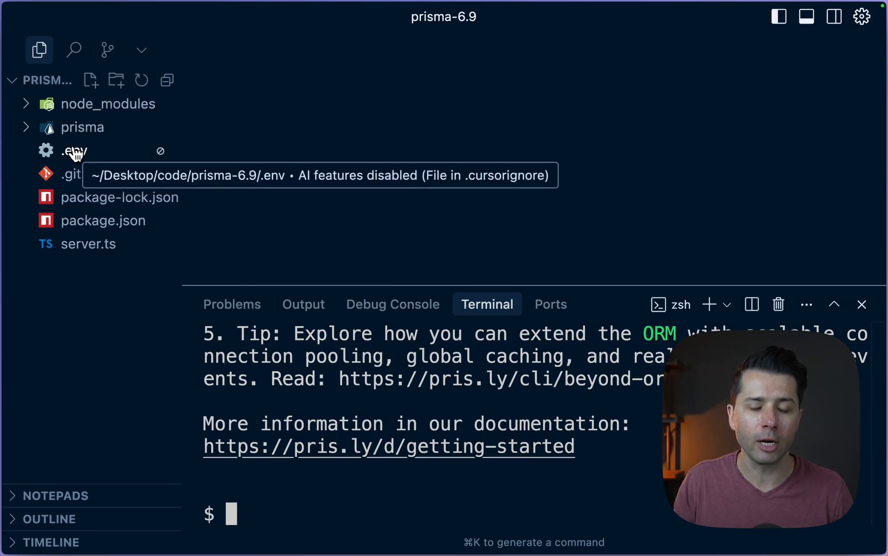
left_click(82, 127)
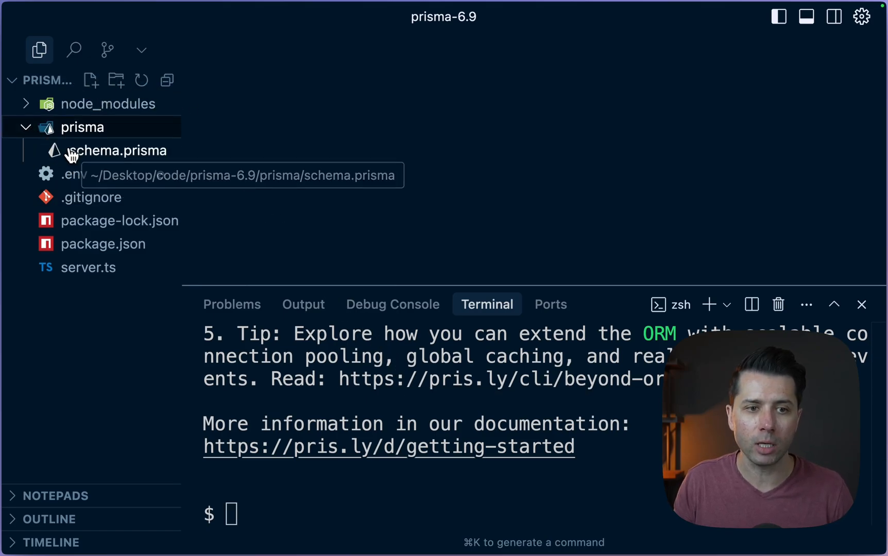
left_click(73, 174)
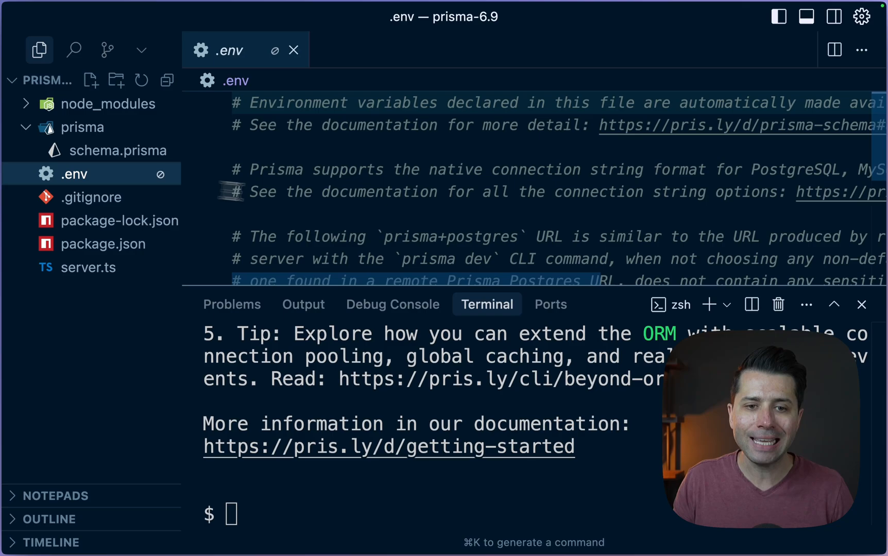
double_click(286, 197)
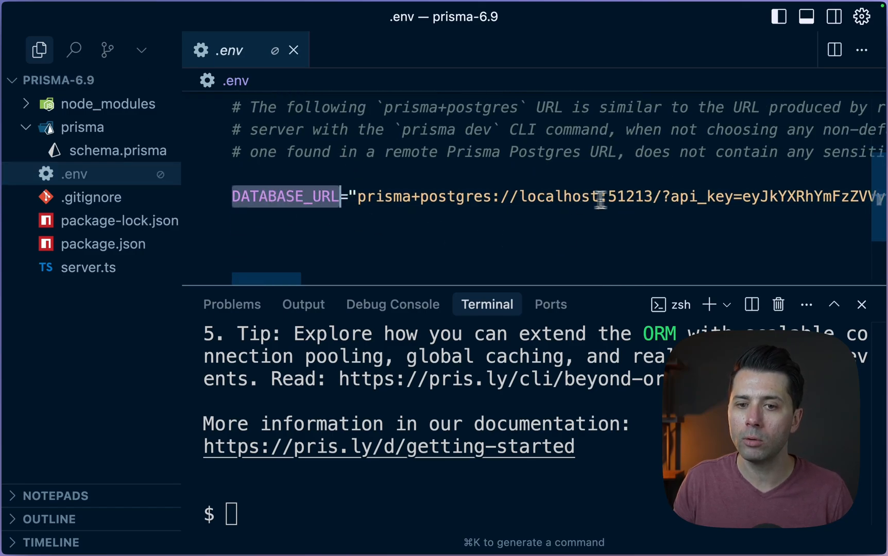
double_click(628, 196)
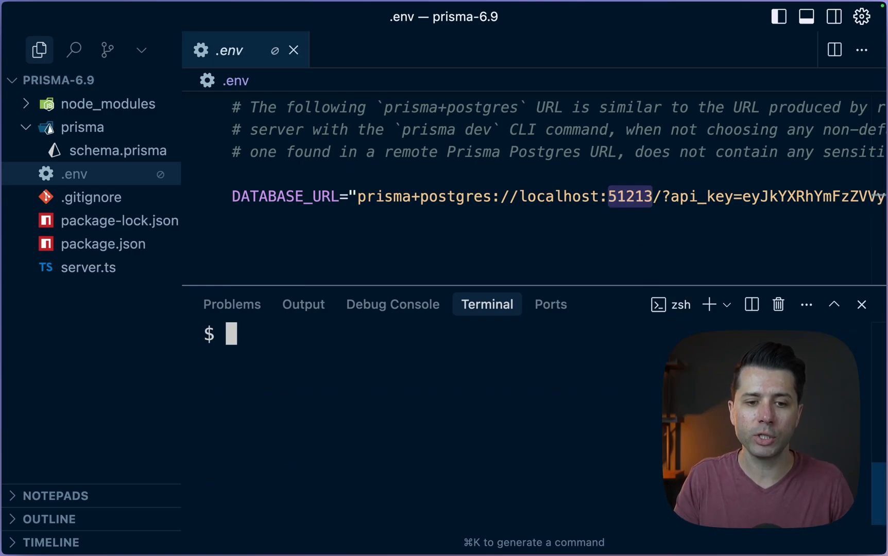
- Start npx prisma dev and reveal the local server's connection URLs on ports 51213–51215
type("npx prisma dev")
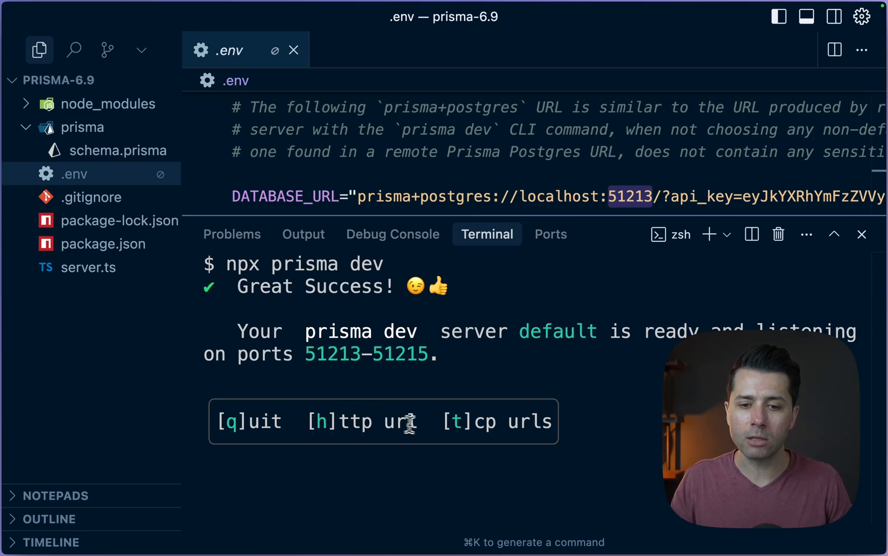
mouse_move(598, 444)
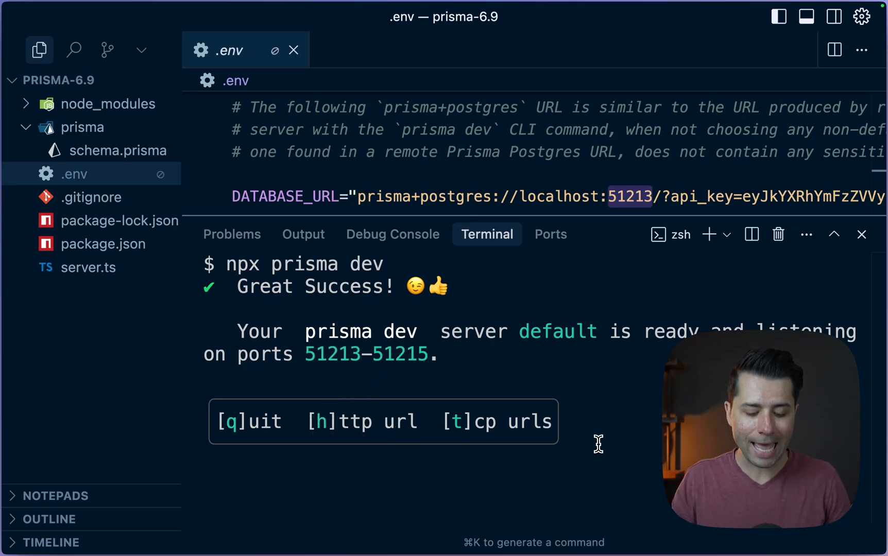
key("t")
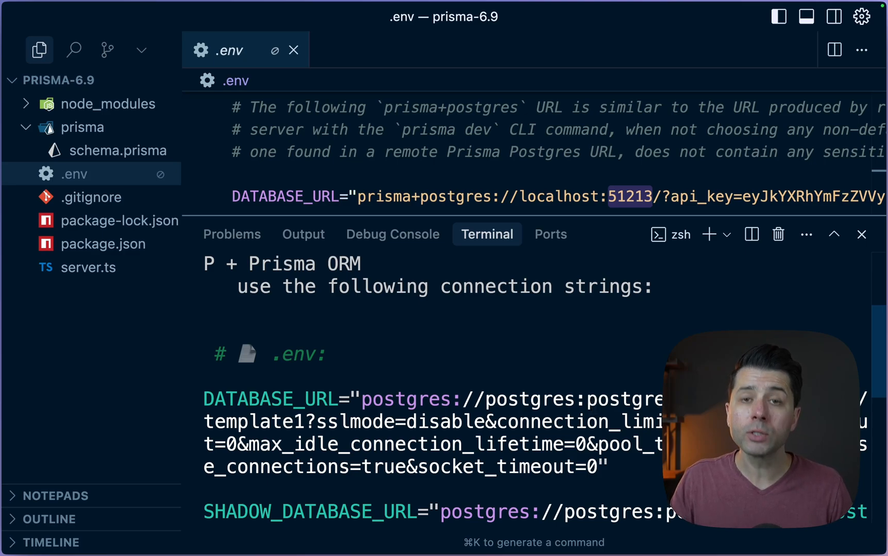
scroll("down", 3)
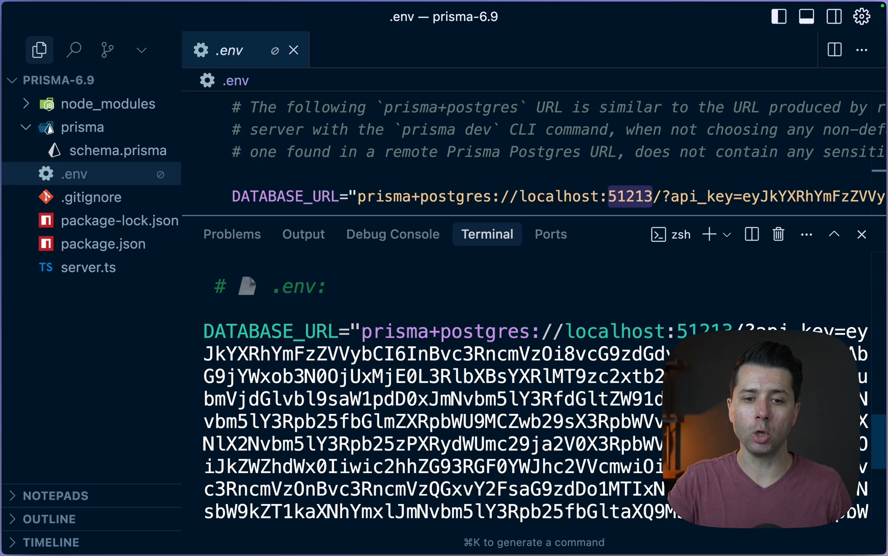
scroll("down", 3)
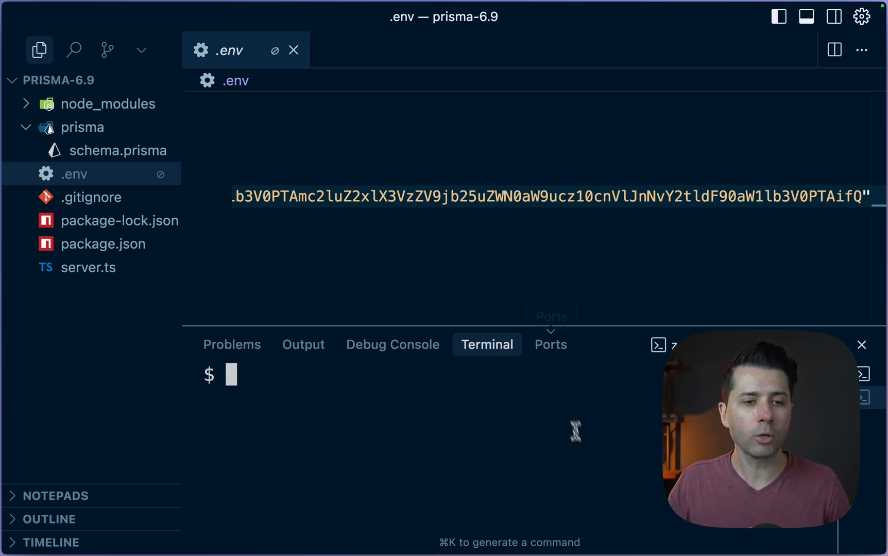
- Add User and Post models with a posts relation to schema.prisma
left_click(118, 151)
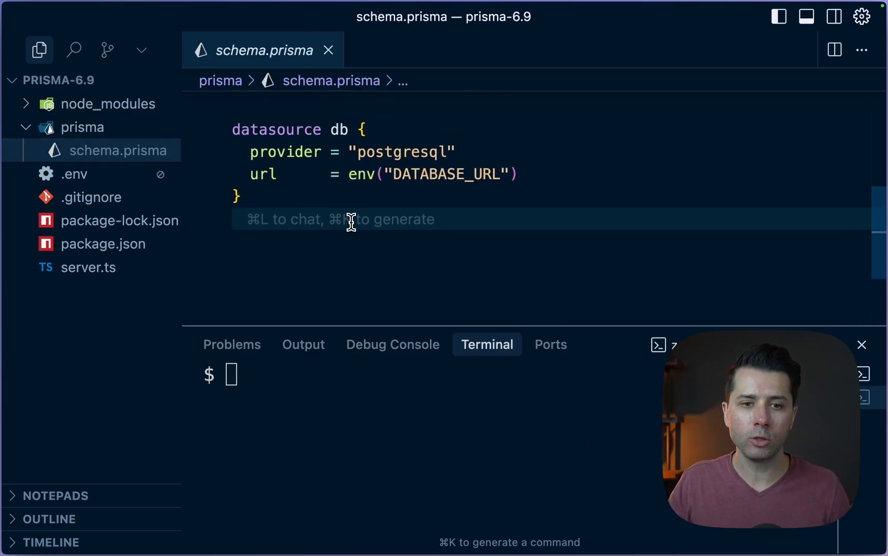
type("model User {")
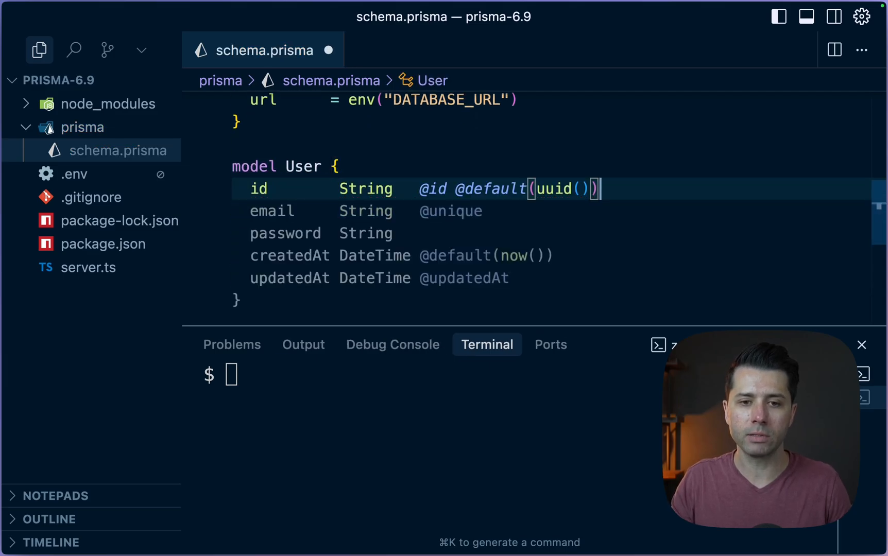
scroll("down", 3)
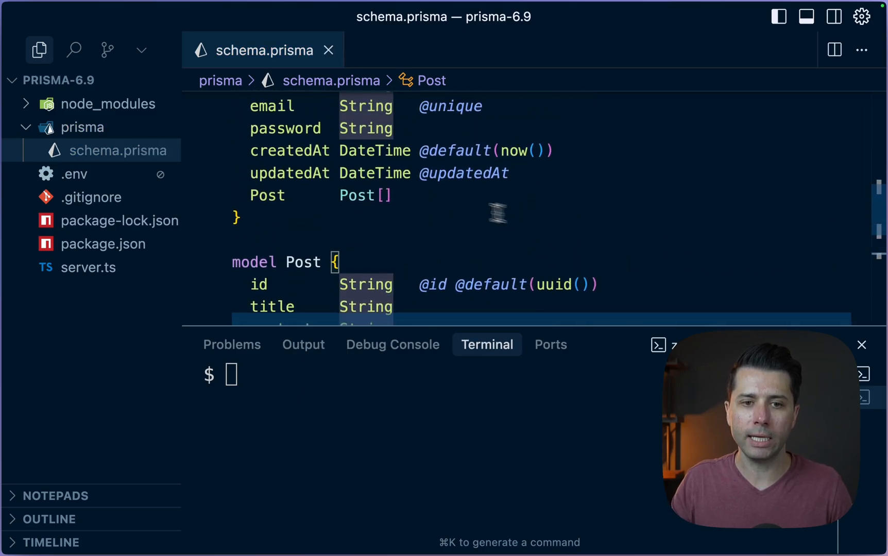
type("post")
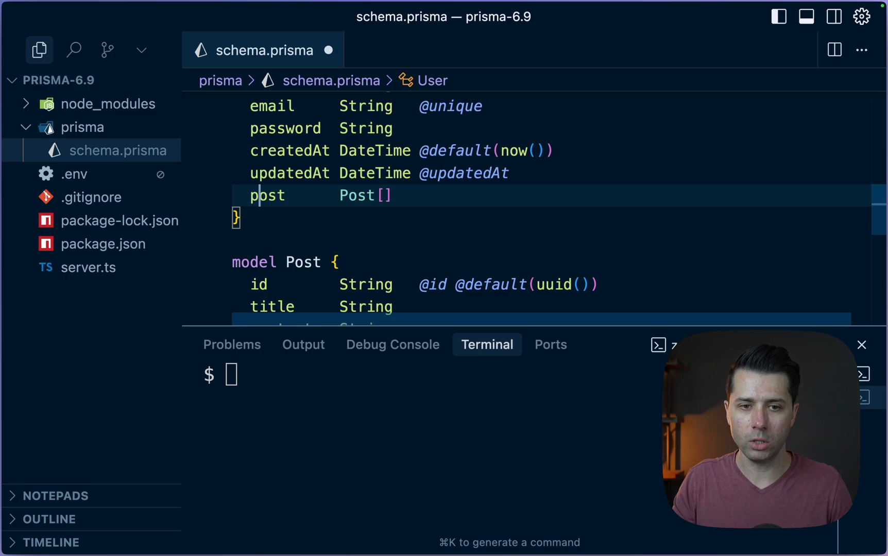
type("s")
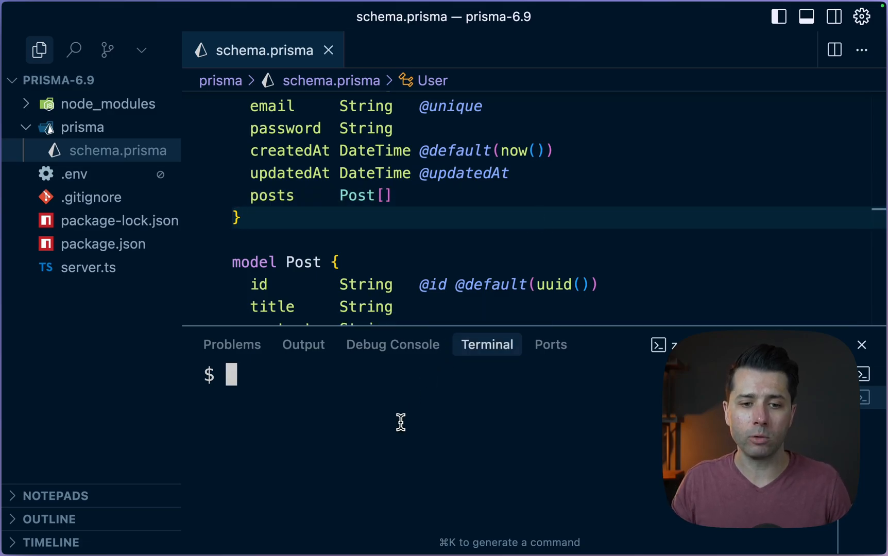
- Run npx prisma migrate dev --name=init to sync the database and generate the client
type("npx prisma m")
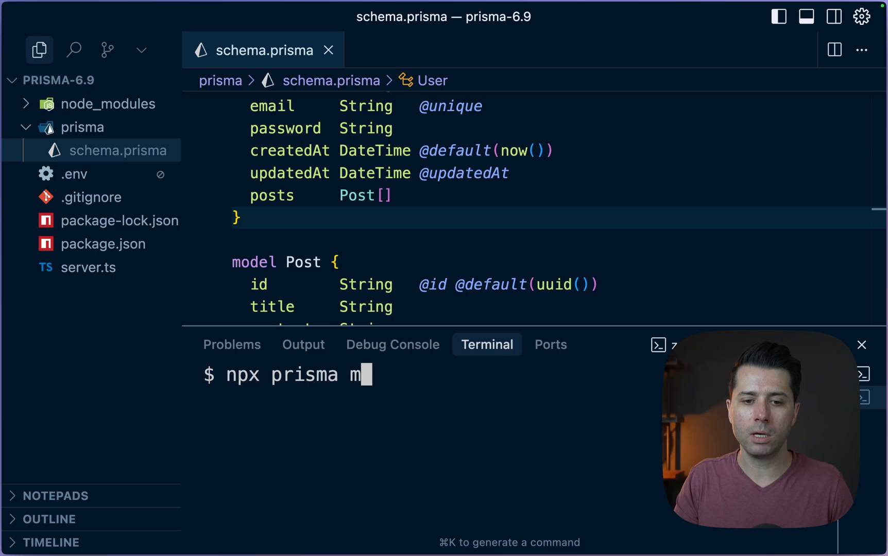
type("igrate dev --name=")
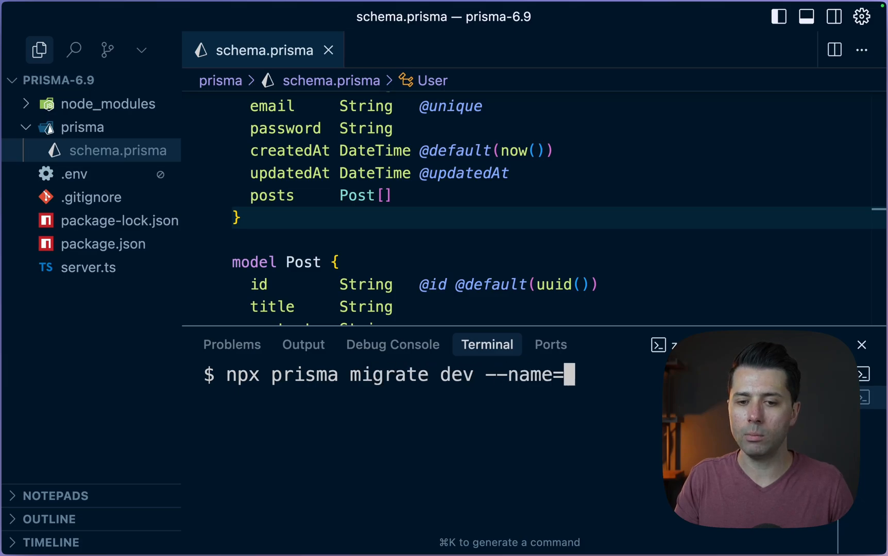
type("init")
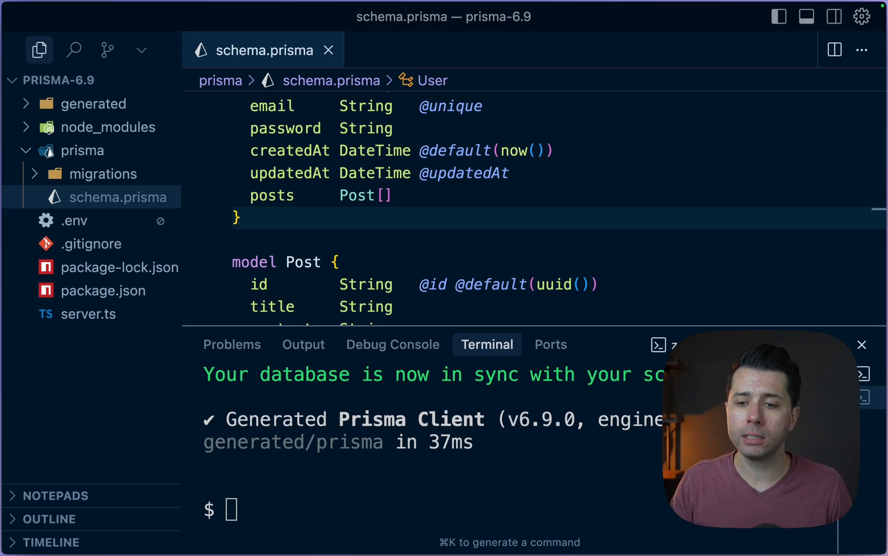
- Clear the terminal and move the generated folder, prisma folder and .env to Trash
type("c")
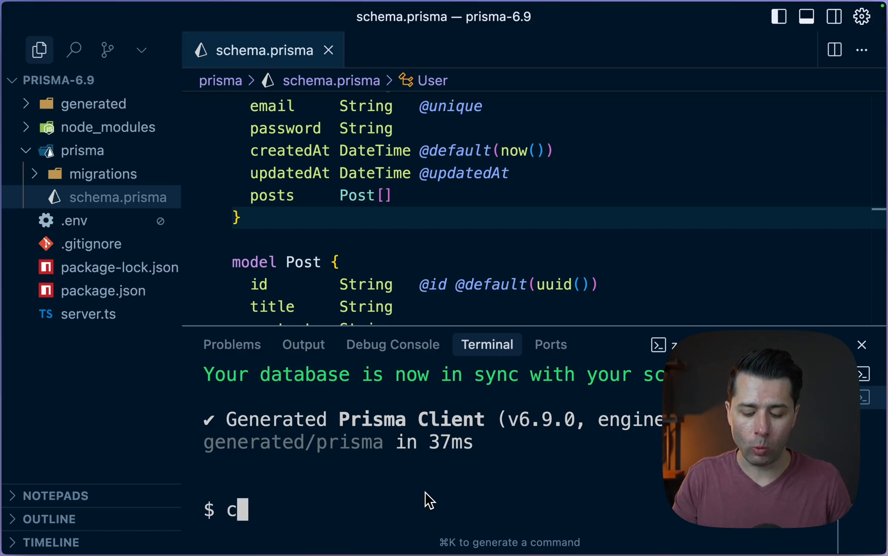
key("Enter")
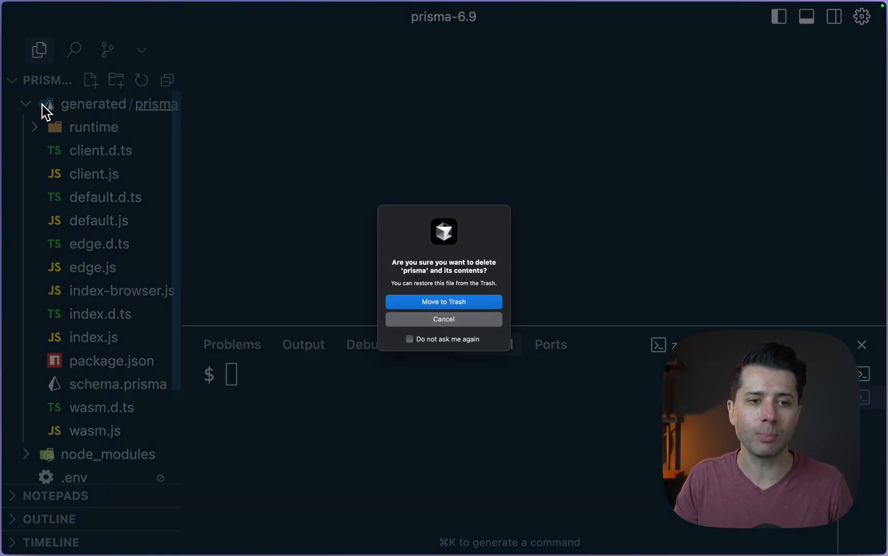
left_click(443, 302)
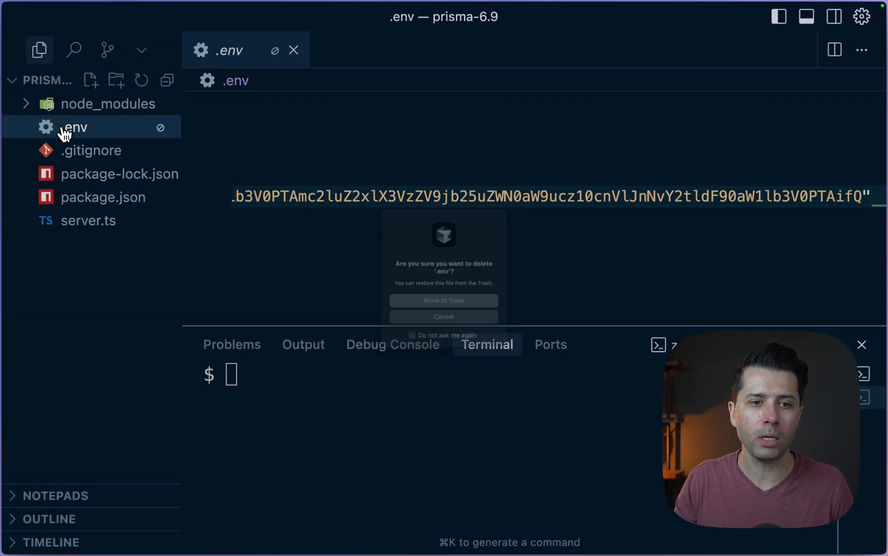
left_click(443, 300)
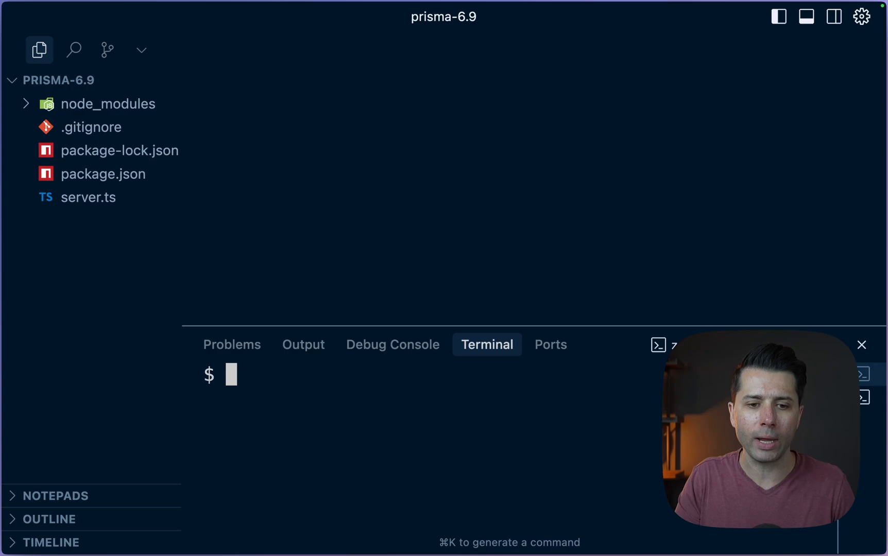
- Run npx prisma init --db, choosing region us-west-1 and project name my-sf-db
type("npx prisam")
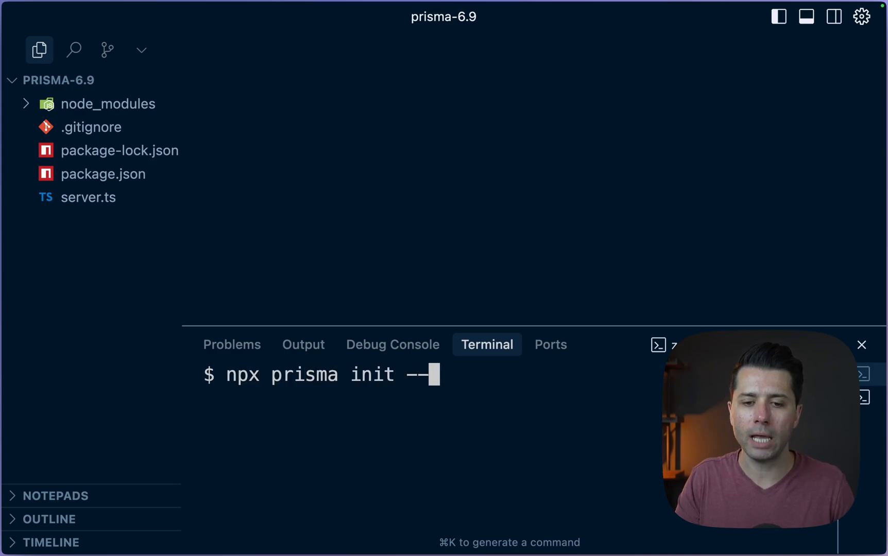
type("db")
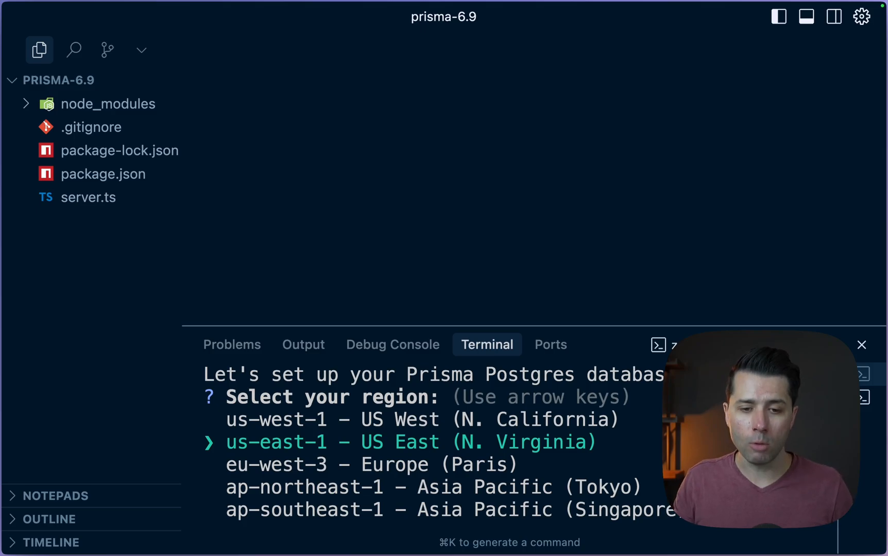
key("up")
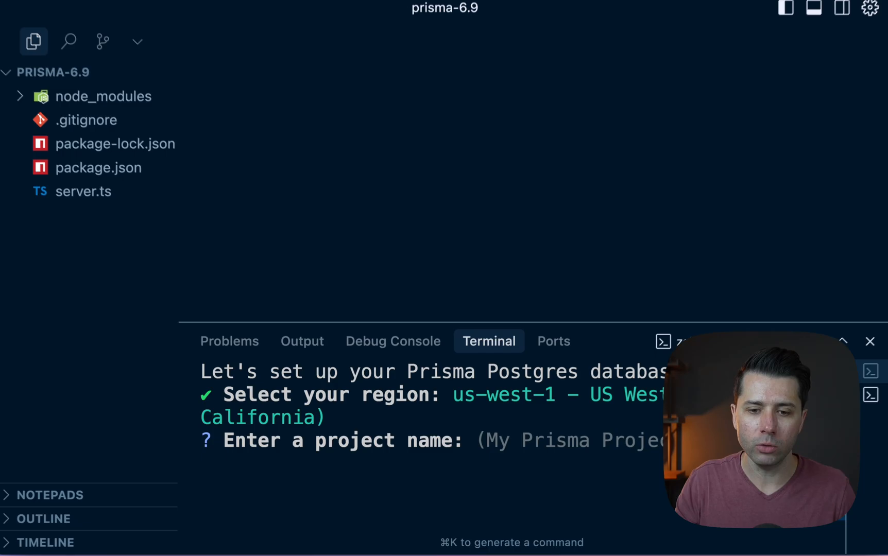
type("my-sf-")
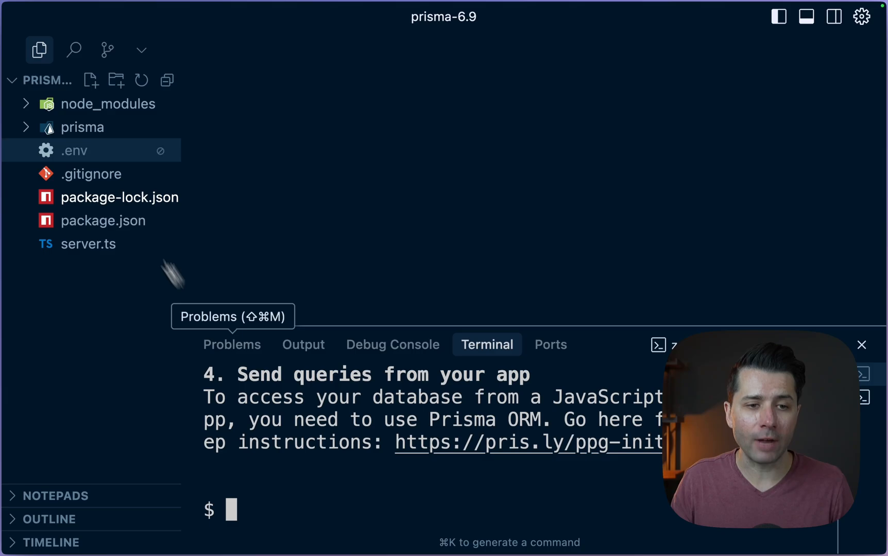
- Inspect the new cloud DATABASE_URL in the regenerated .env file
double_click(73, 150)
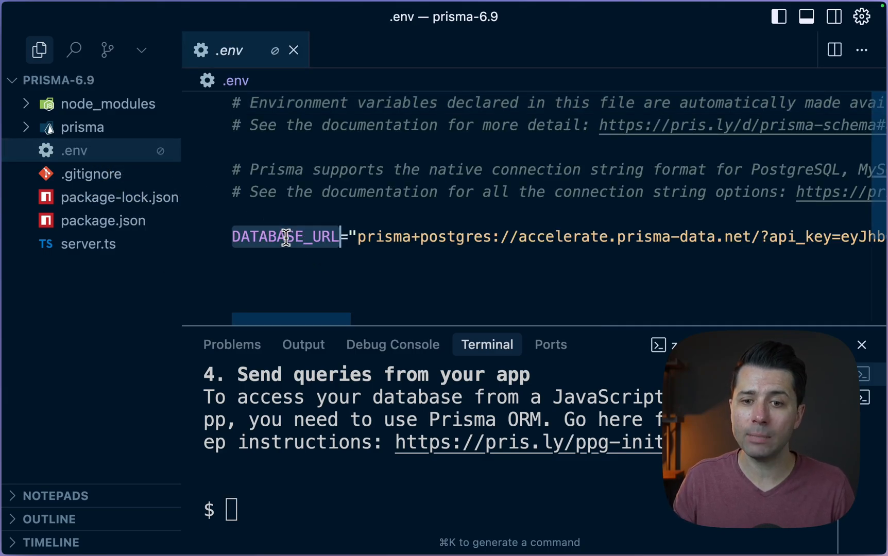
double_click(562, 236)
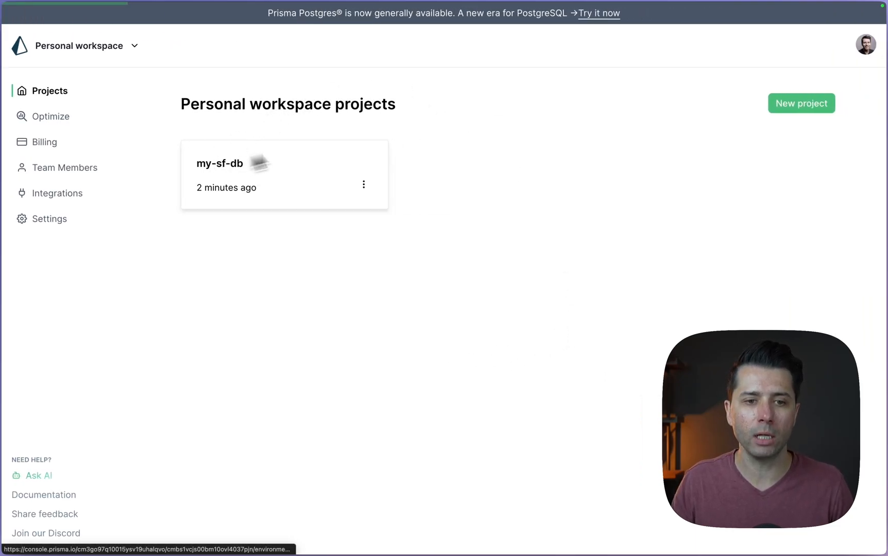
- Navigate to my-sf-db > Development > Connect and choose the Any client setup
left_click(227, 164)
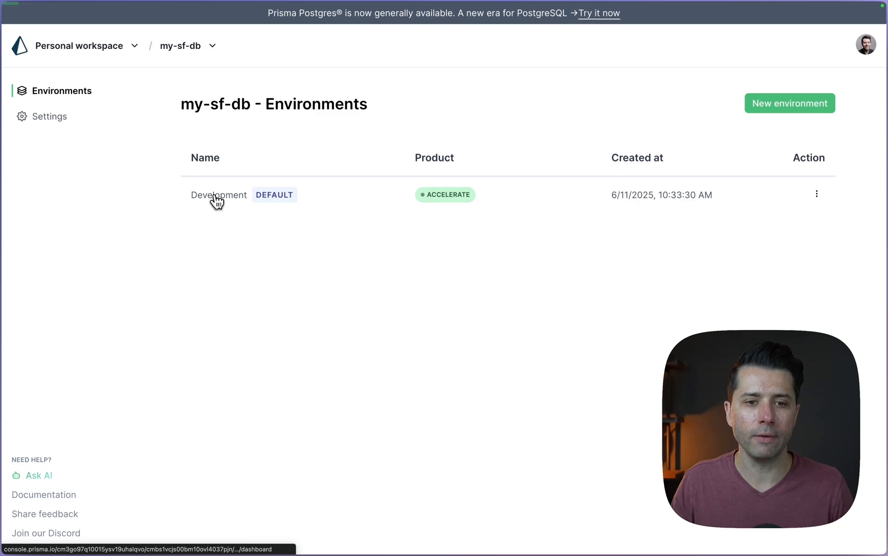
left_click(218, 195)
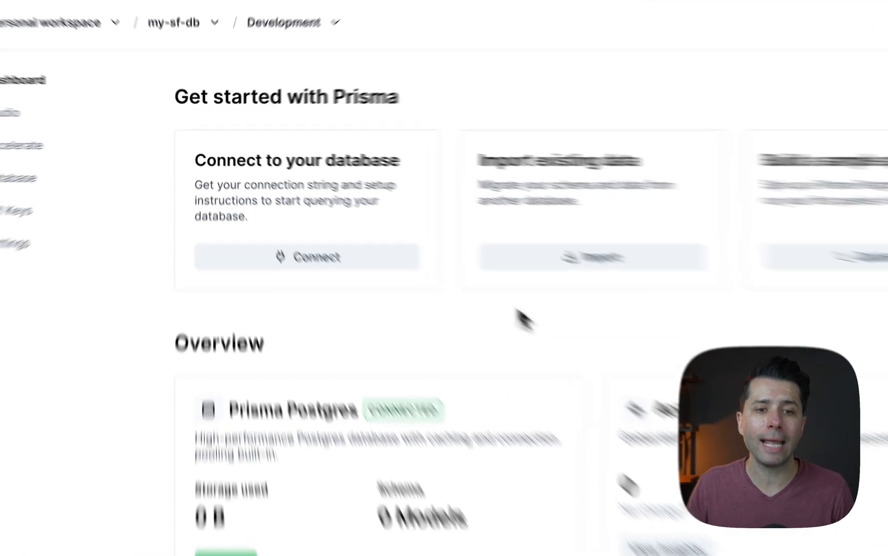
left_click(306, 257)
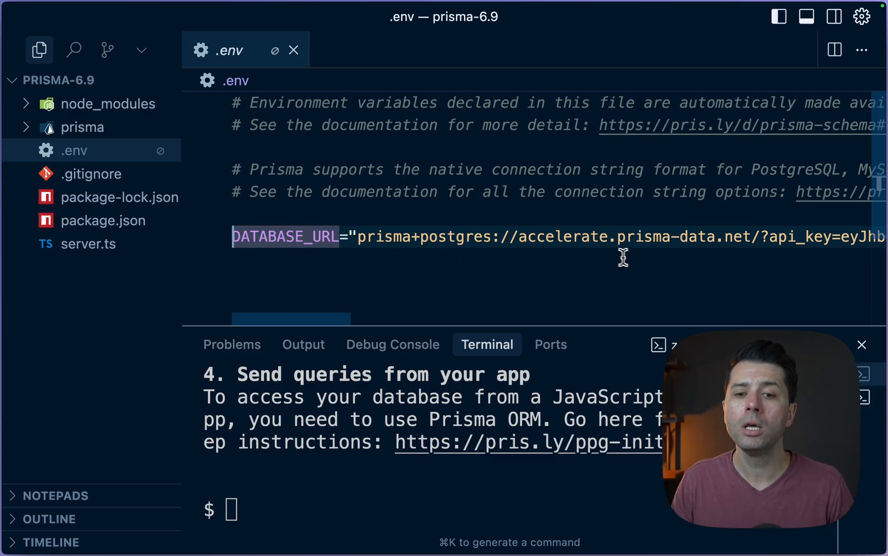
mouse_move(385, 260)
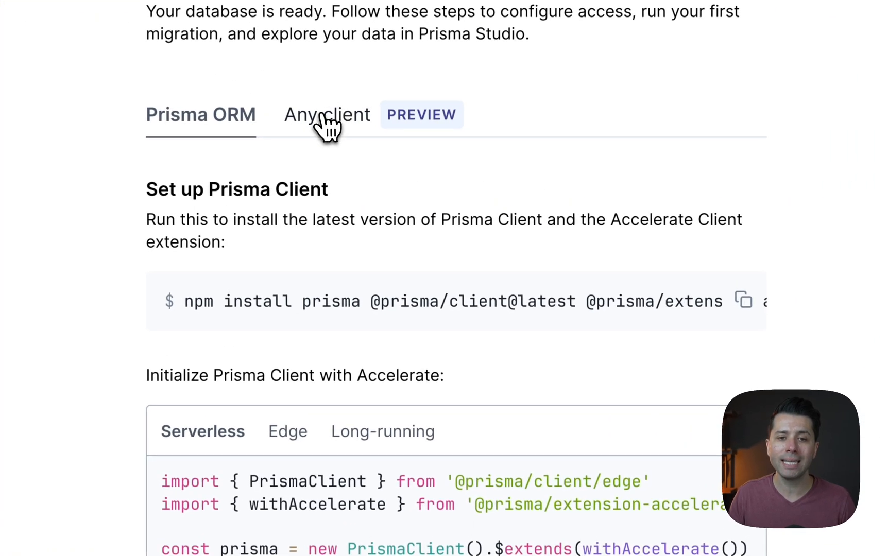
left_click(326, 114)
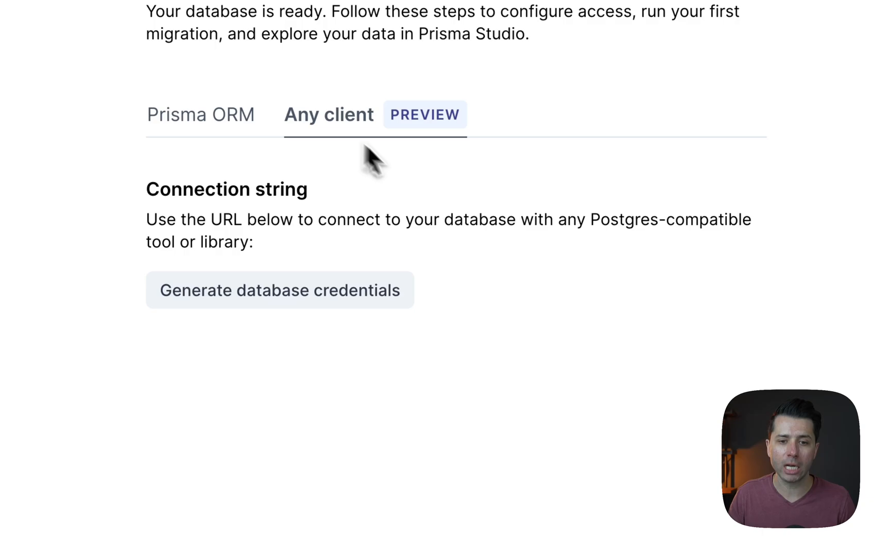
- Generate database credentials, pick out the postgres:// string and return to the Prisma ORM instructions
left_click(279, 290)
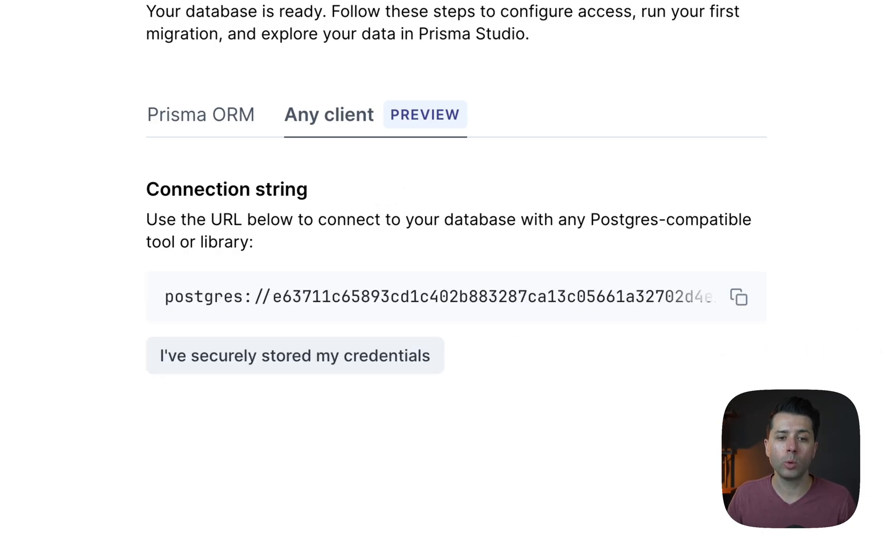
double_click(203, 295)
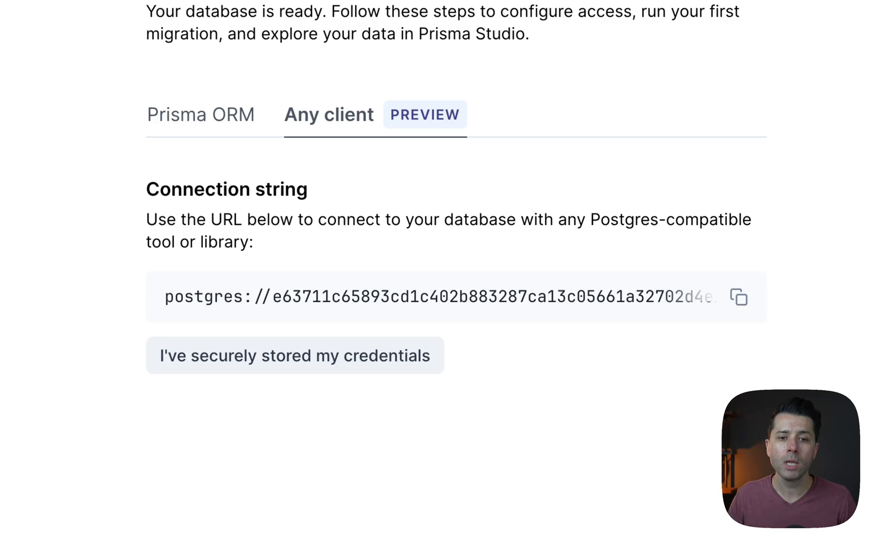
left_click(286, 140)
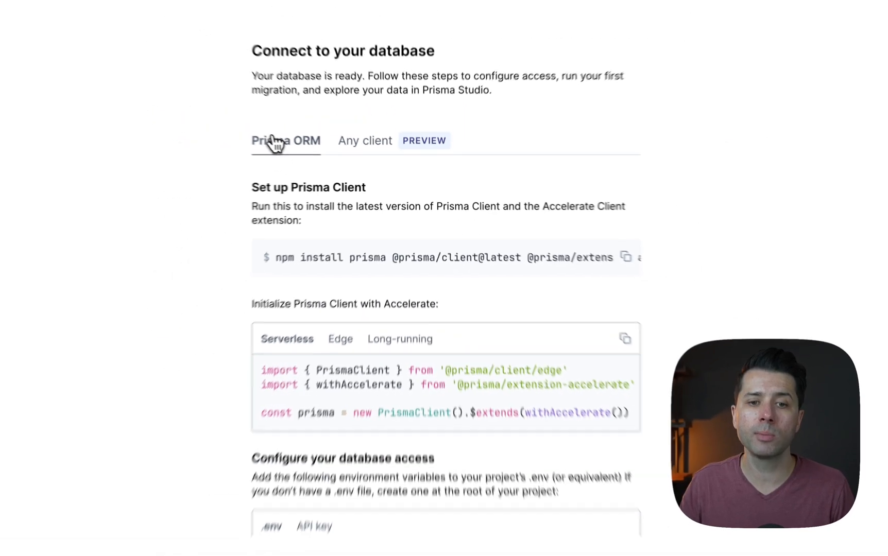
left_click(373, 146)
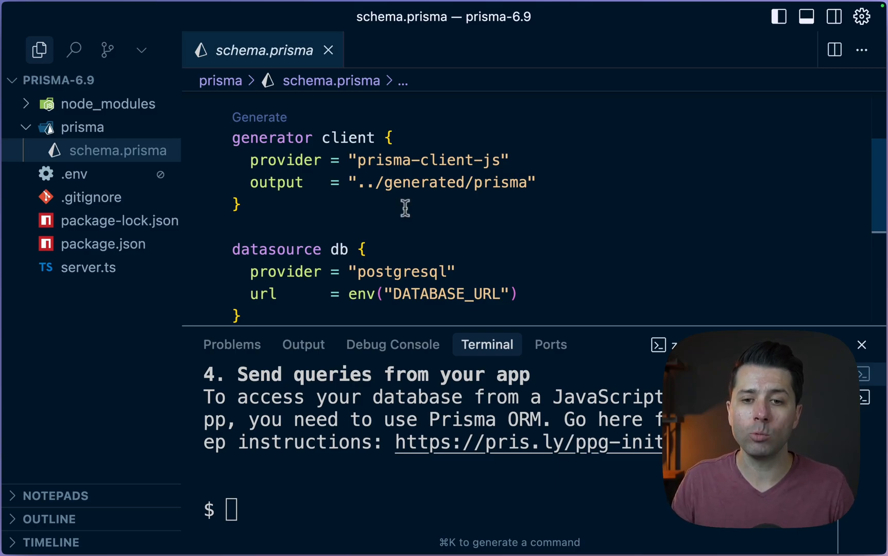
- Add previewFeatures = ["queryCompiler", "driverAdapters"] to the schema's generator block
left_click(537, 182)
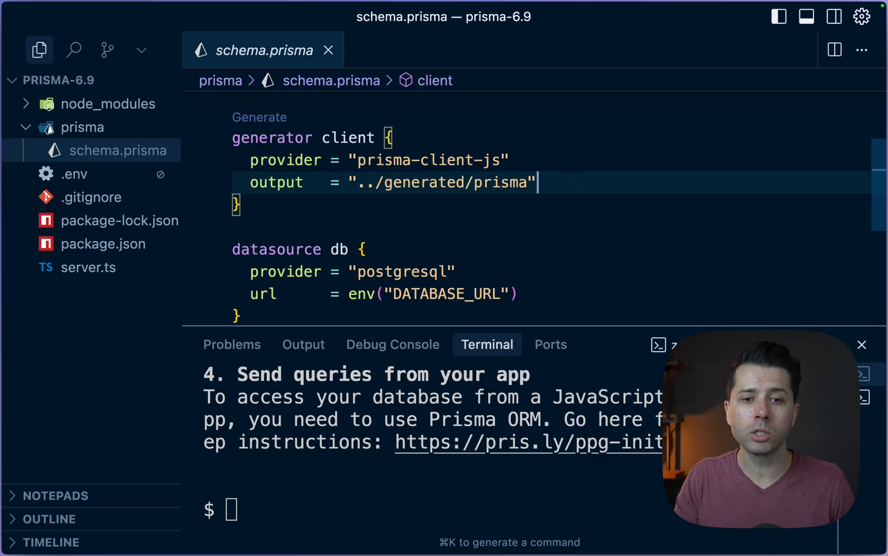
type("previewFeatures = [\"queryCompiler\", \"driverAdapters\"]")
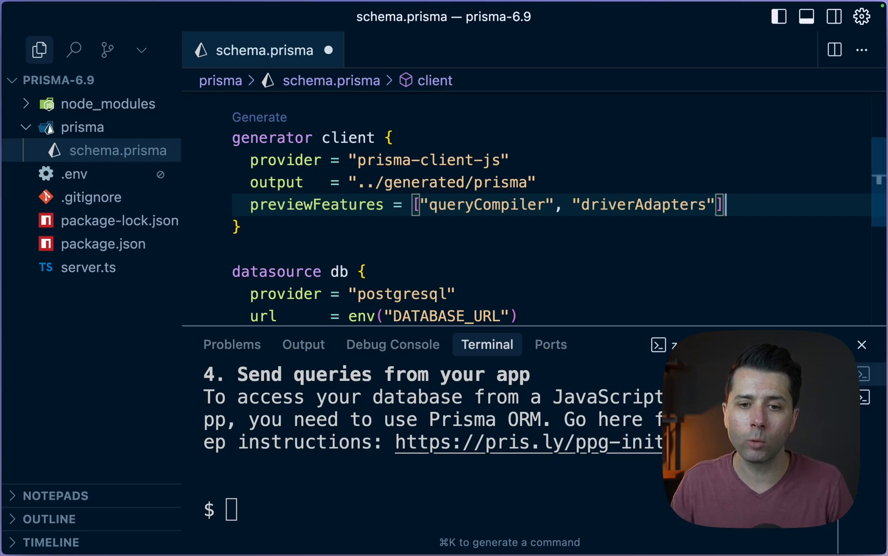
double_click(485, 204)
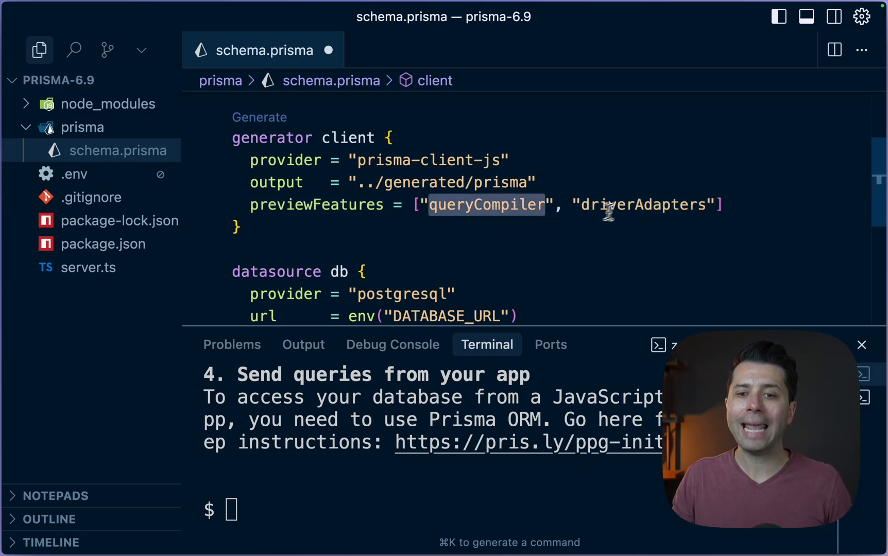
double_click(645, 205)
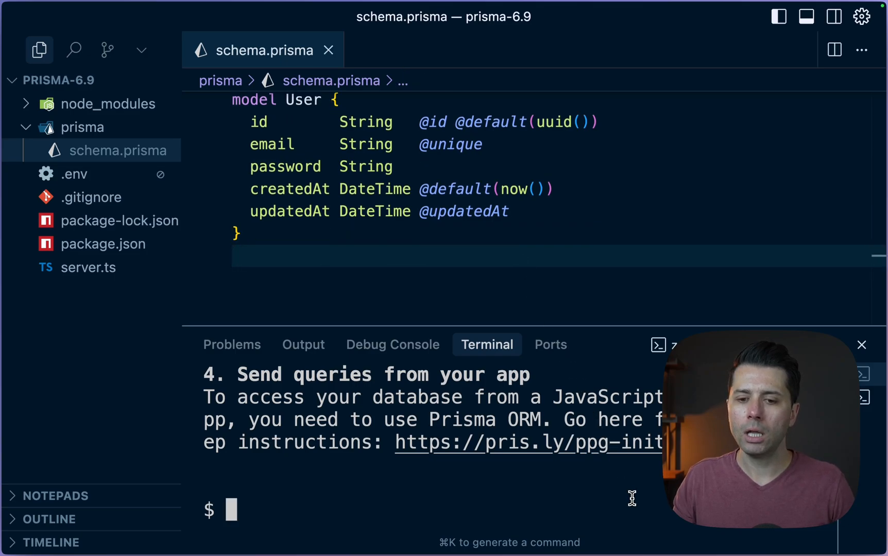
- Clear the terminal and run npx prisma migrate dev to migrate the User model
type("clear")
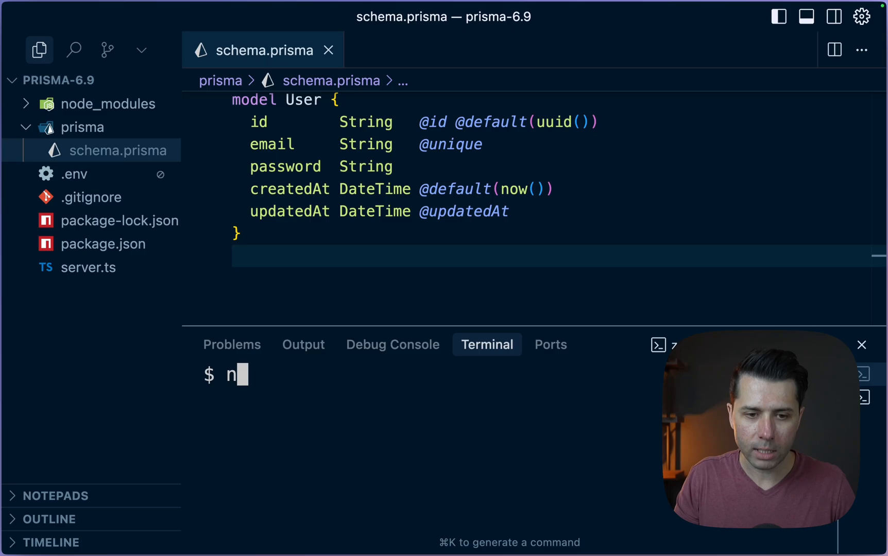
type("px prisma migr")
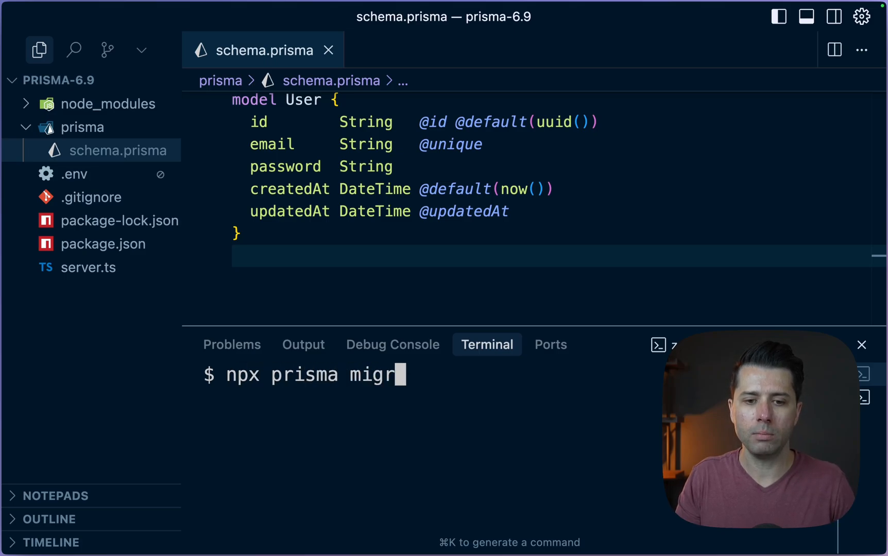
type("ate dev --name=")
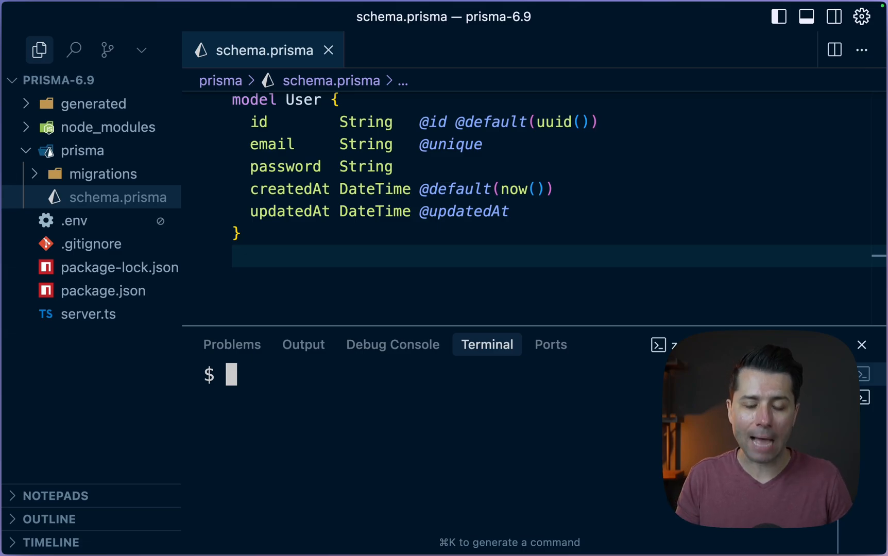
type("npm i @prisma")
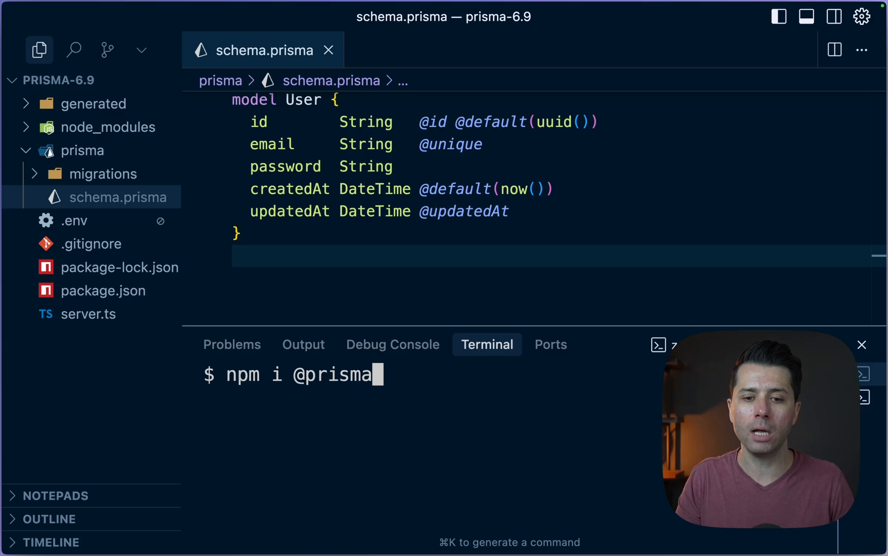
type("/adapter-")
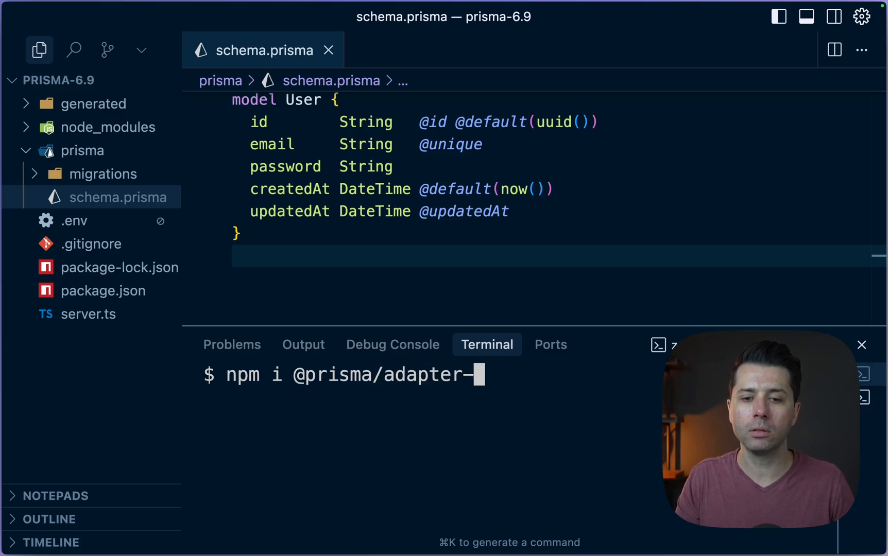
type("pg")
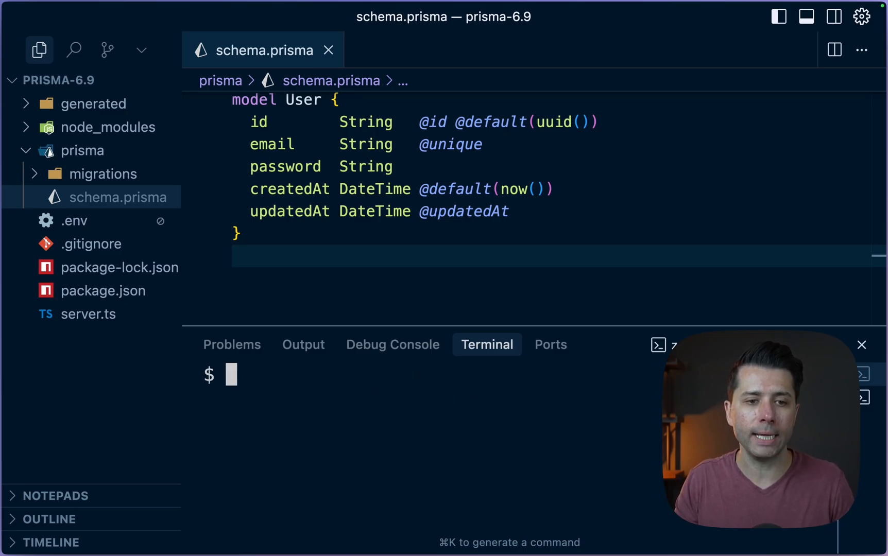
left_click(88, 314)
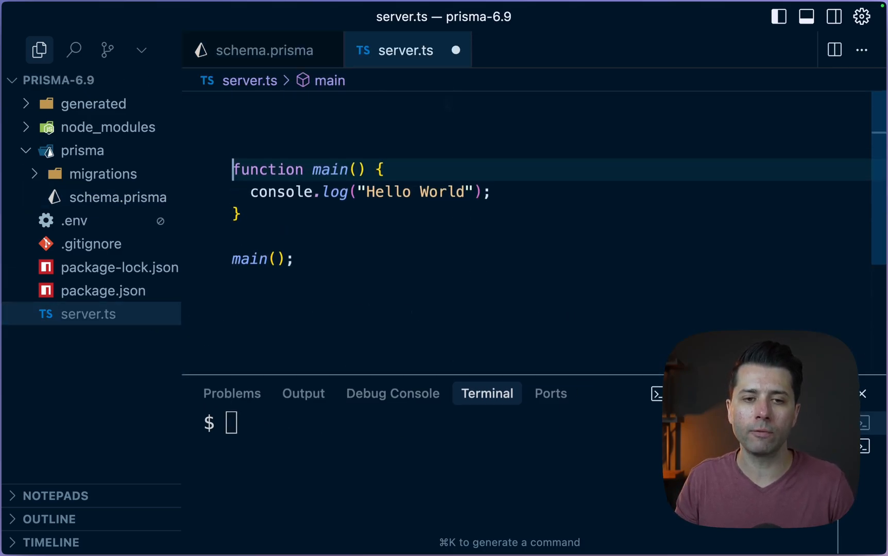
- Import PrismaPg and create an adapter with connectionString process.env.DATABASE_URL
type("import { PrismaClient } from \"@prisma/client\";")
type("const prisma = new PrismaClient();")
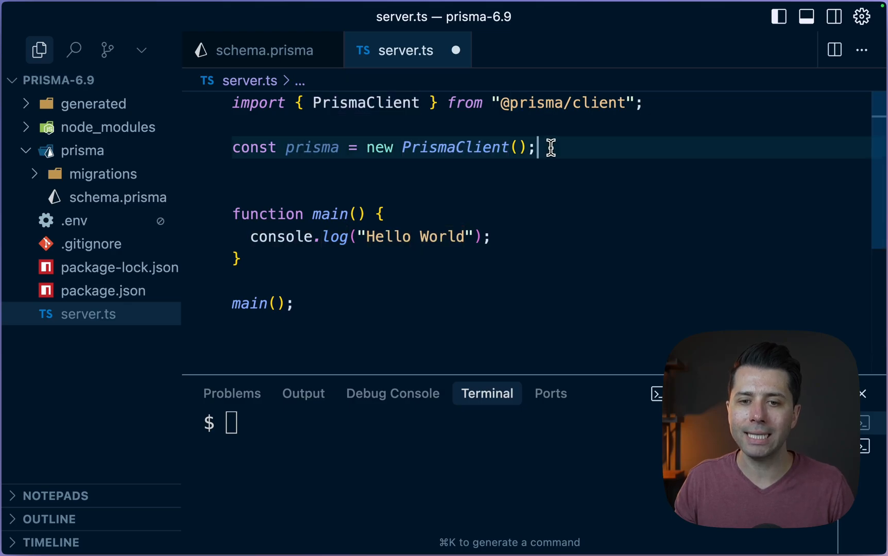
type("i")
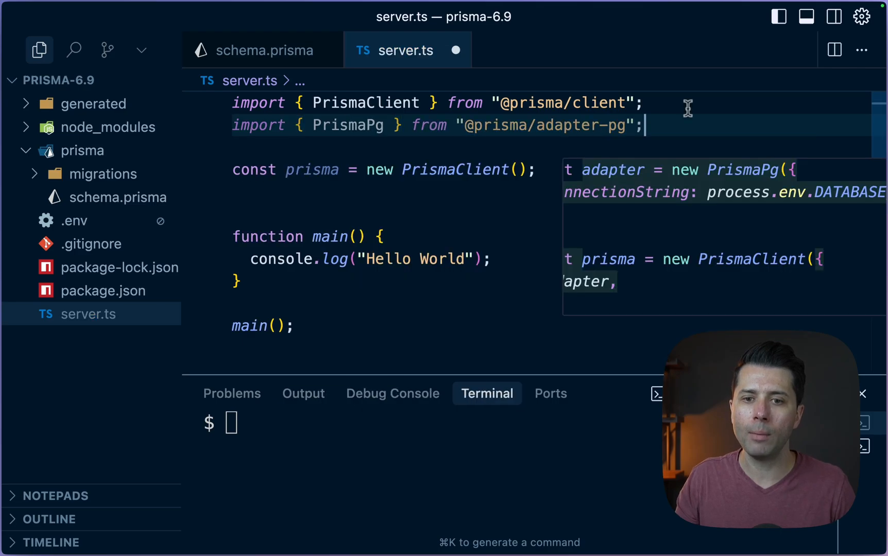
mouse_move(657, 126)
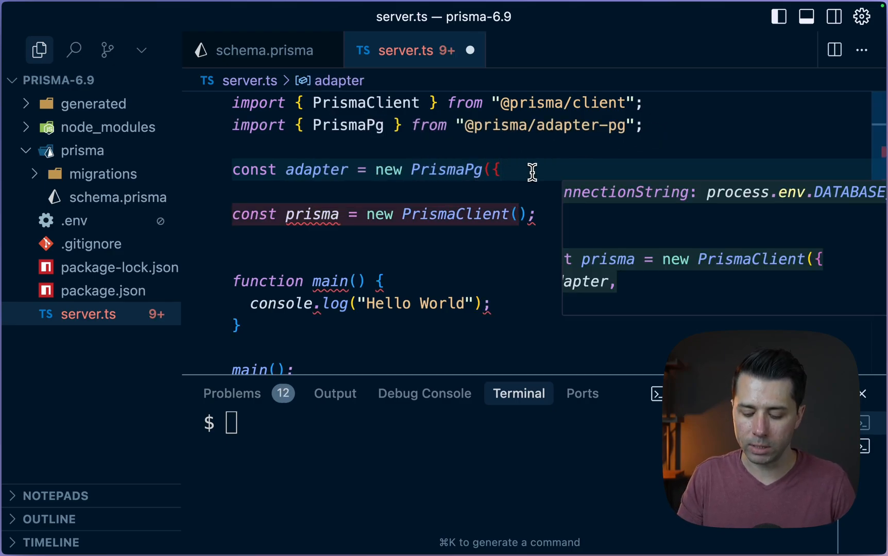
type("con")
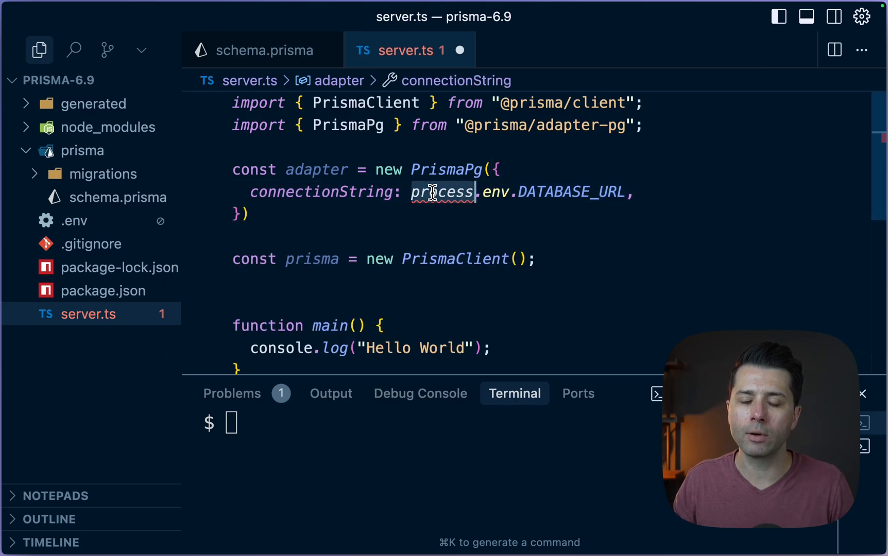
left_click(634, 192)
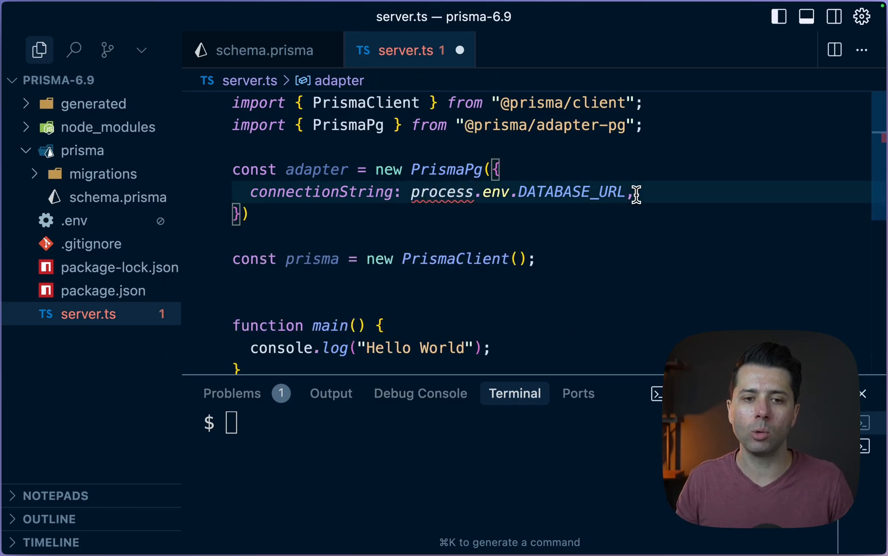
left_click(625, 191)
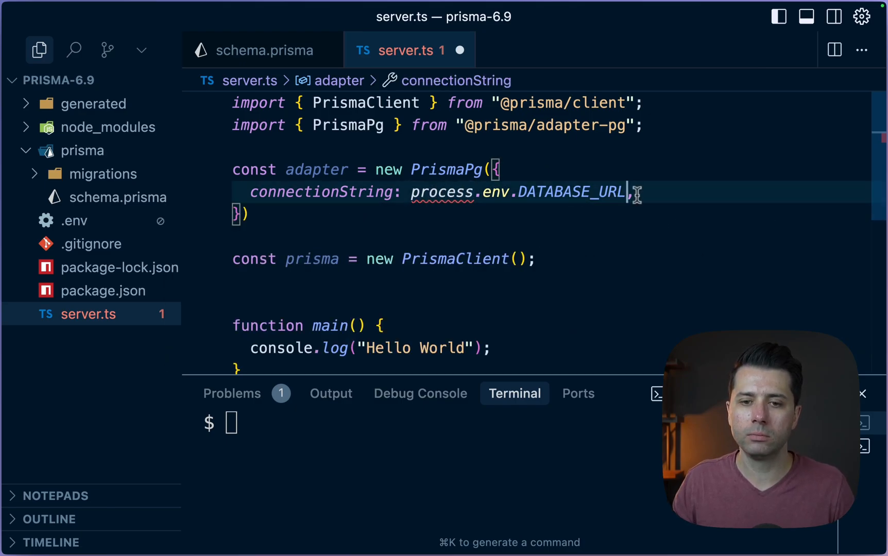
double_click(441, 192)
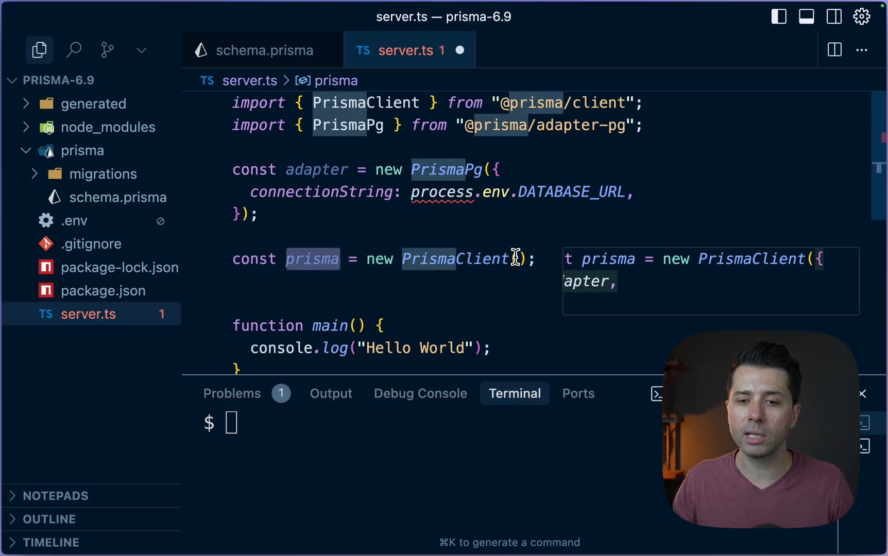
- Pass { adapter } into new PrismaClient
type("d")
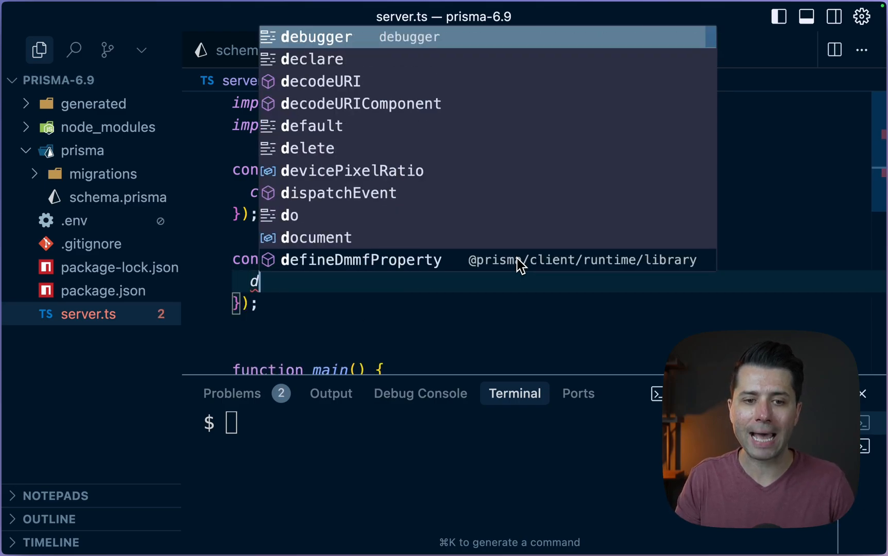
key("Escape")
type("adapter,")
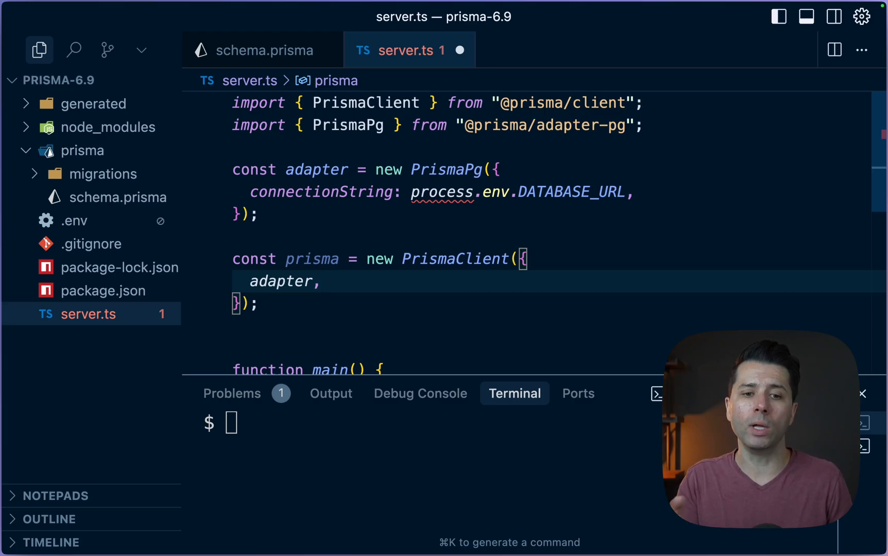
double_click(454, 258)
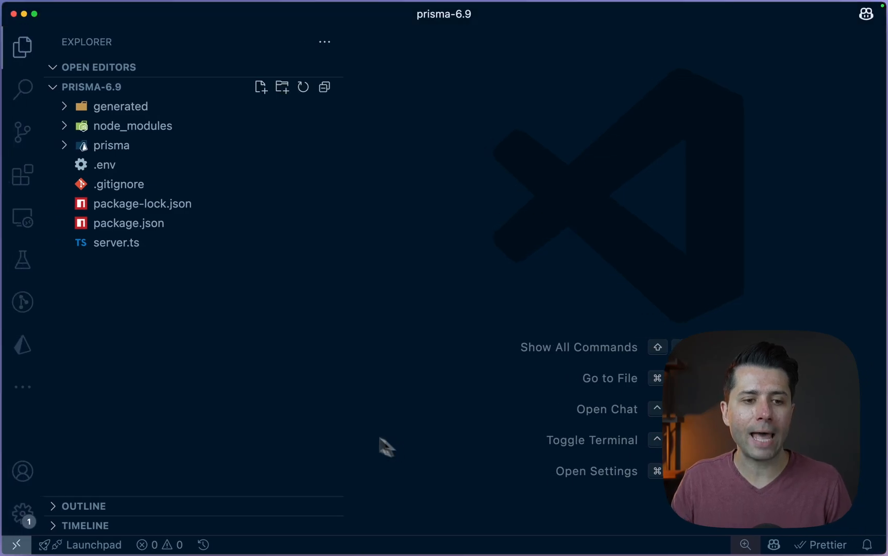
- Retry Prisma Postgres sign-in, authorize the extension for the personal workspace, and return to the editor
left_click(23, 345)
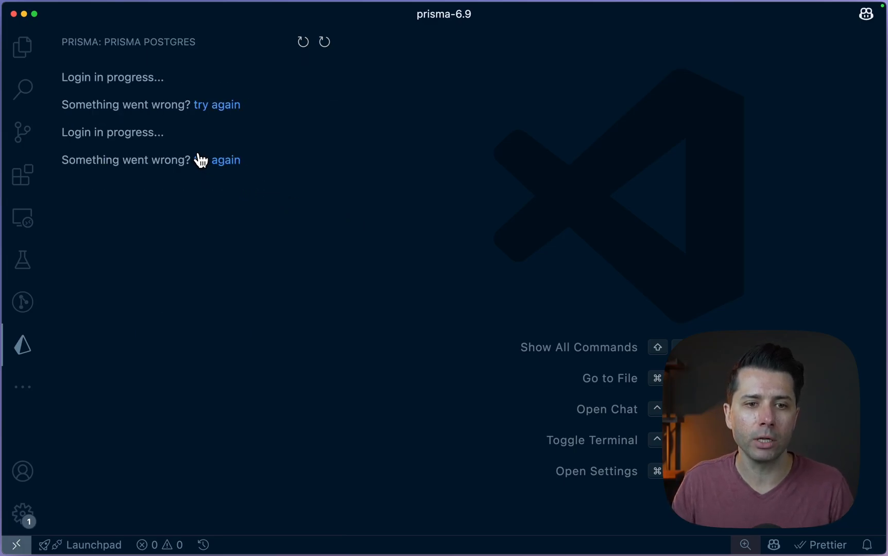
left_click(217, 160)
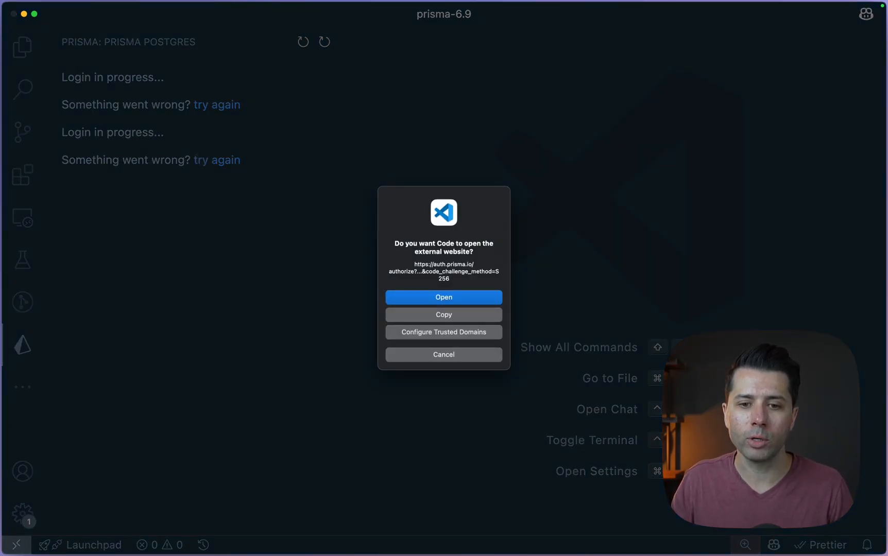
left_click(442, 297)
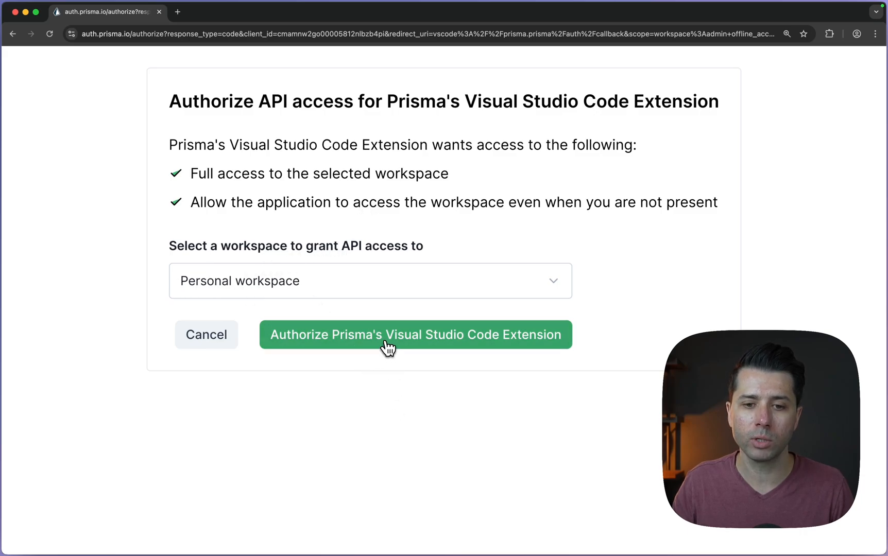
left_click(414, 334)
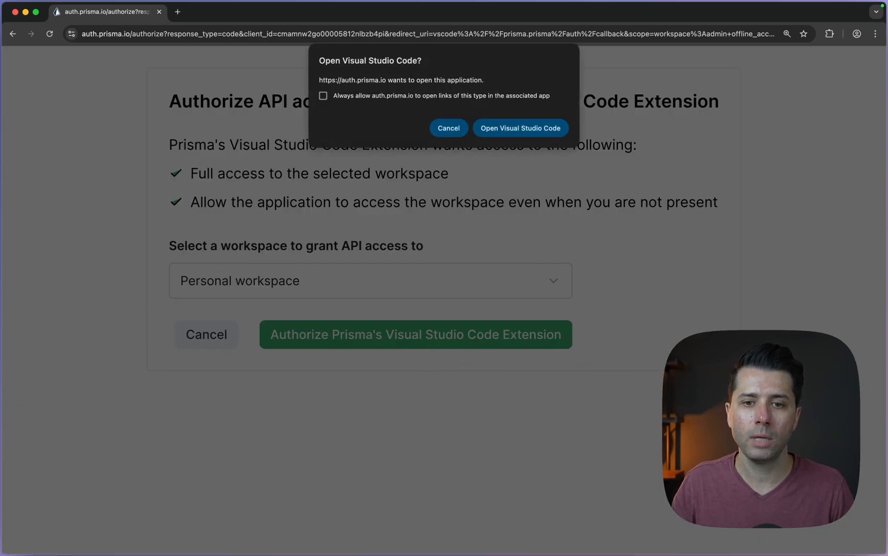
left_click(519, 128)
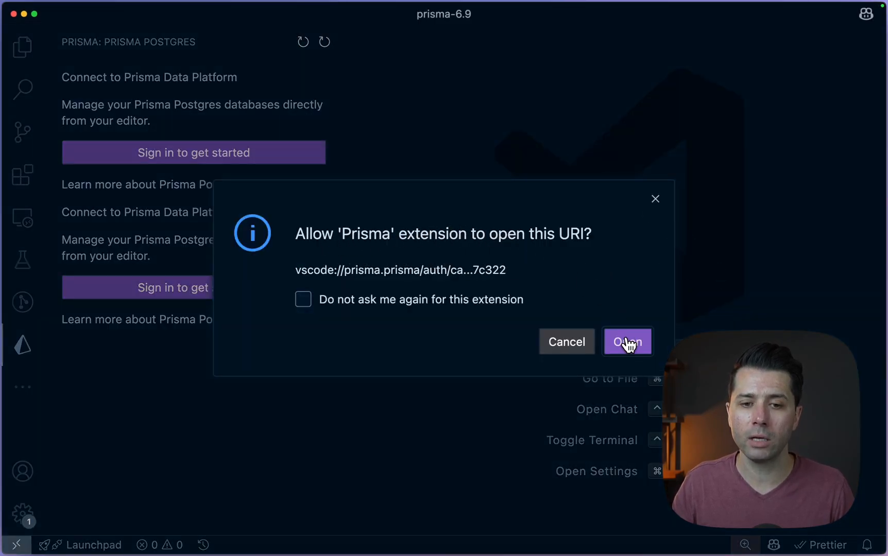
- Finish sign-in and create a connection string so my-sf-db Development opens in Studio
left_click(626, 342)
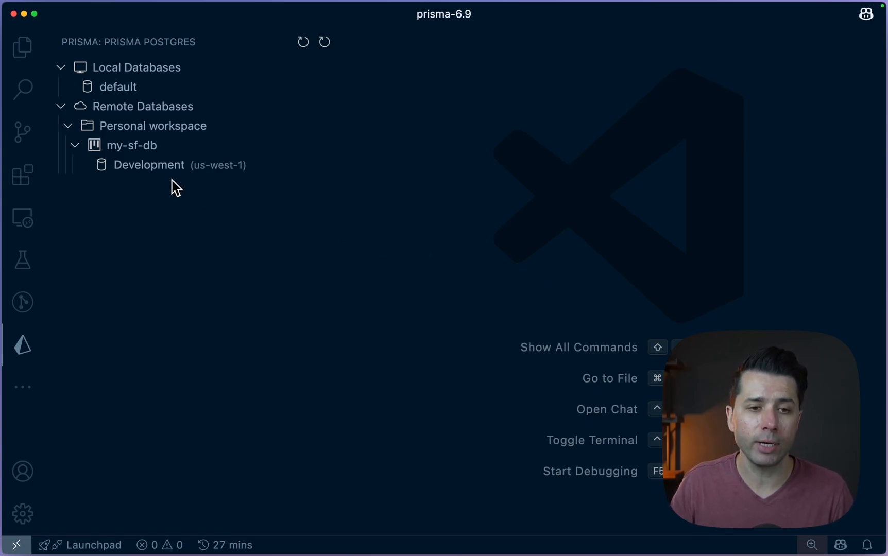
mouse_move(232, 170)
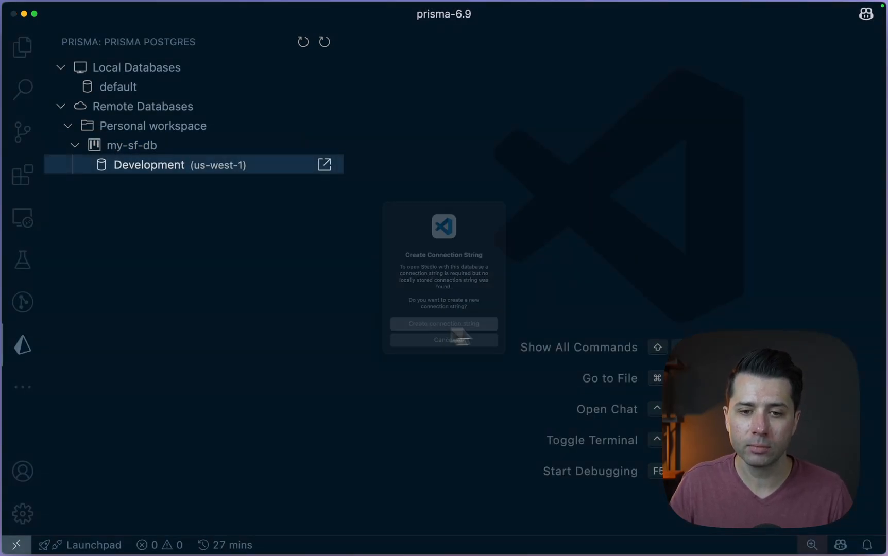
left_click(443, 323)
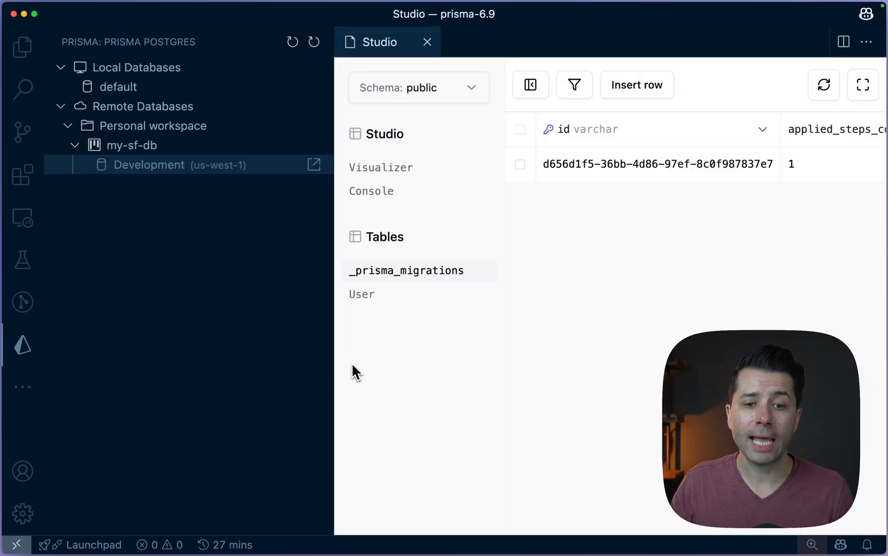
mouse_move(348, 370)
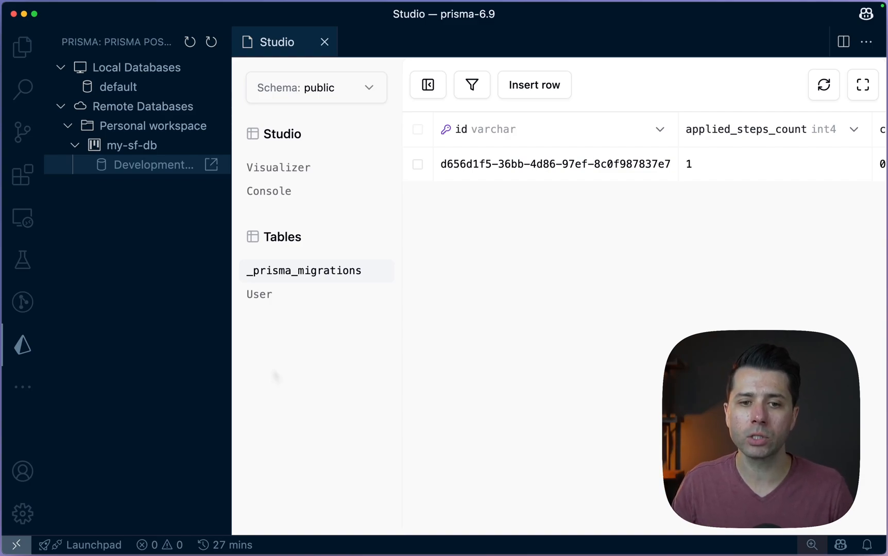
- Show the User table (id, createdAt, email) and start a blank new row
left_click(258, 293)
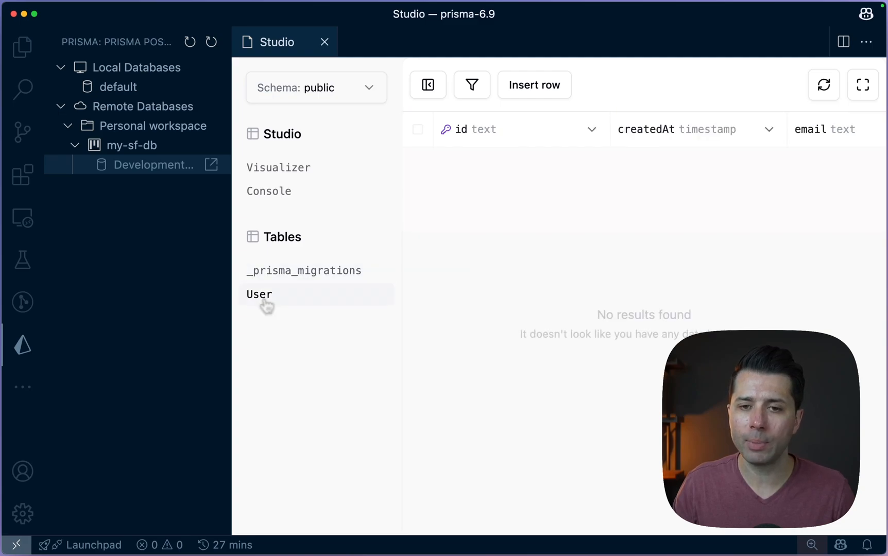
left_click(532, 84)
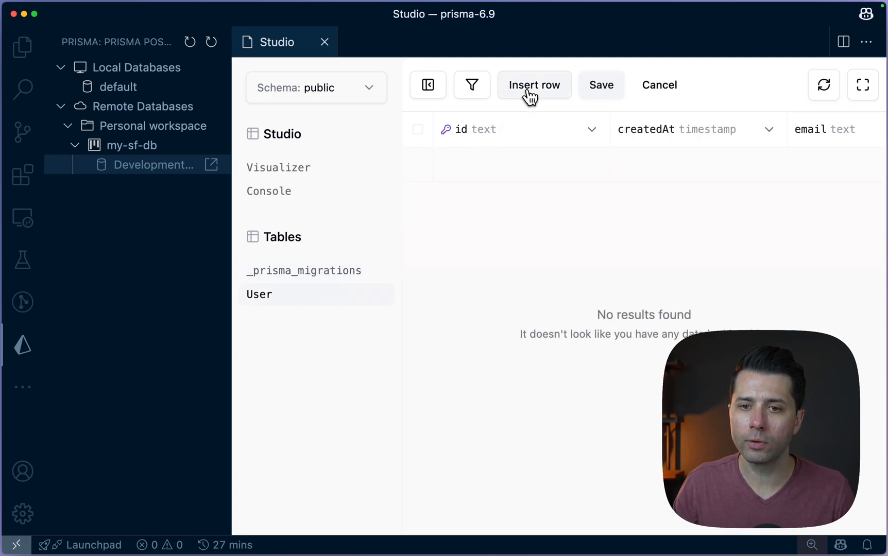
mouse_move(789, 217)
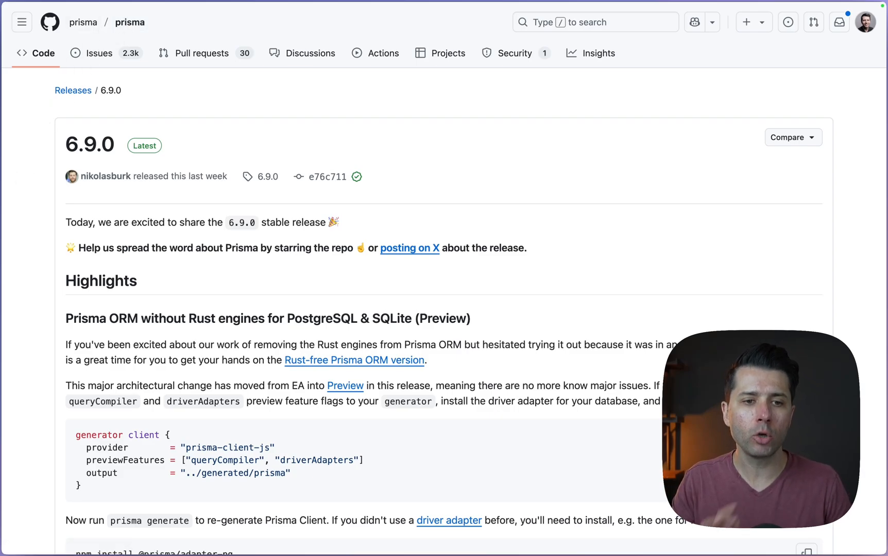
scroll("down", 3)
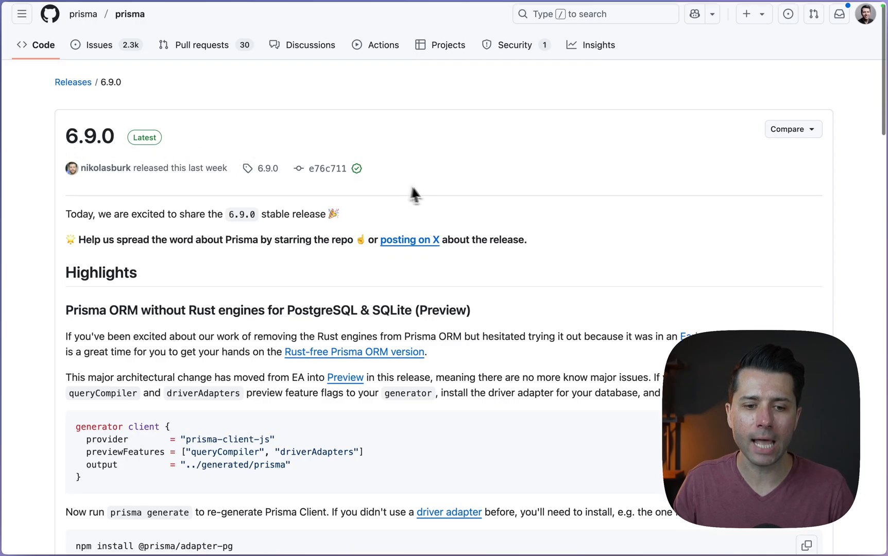
scroll("down", 3)
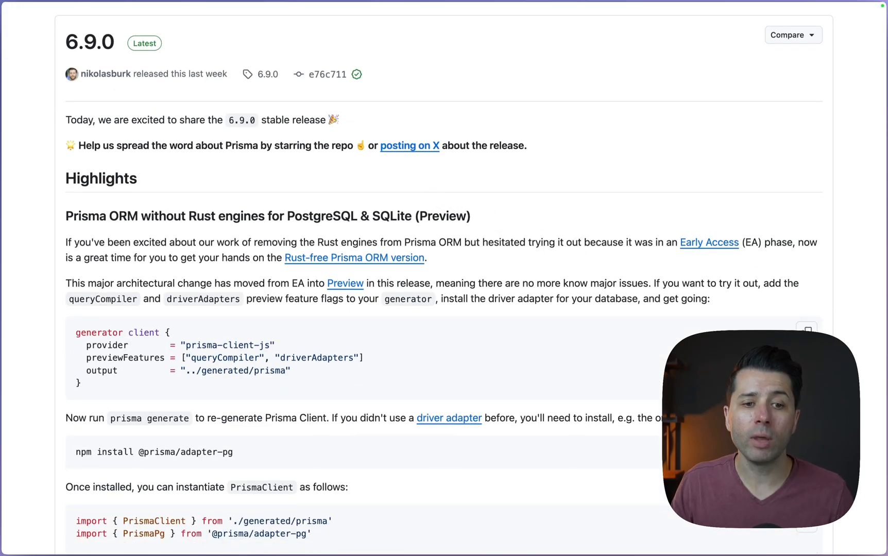